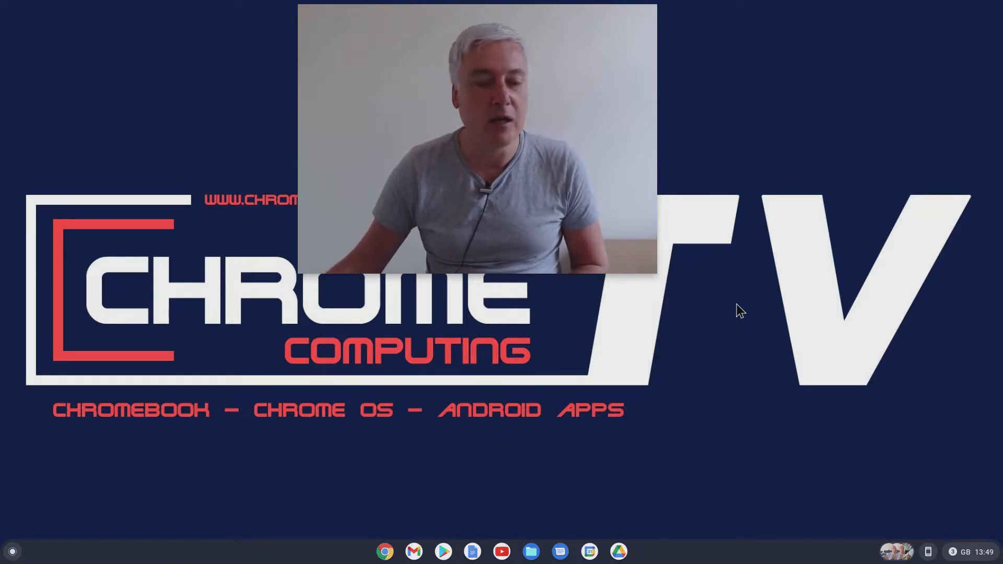
- Bring up the Quick Settings panel with recent notifications from the shelf status area
left_click(716, 338)
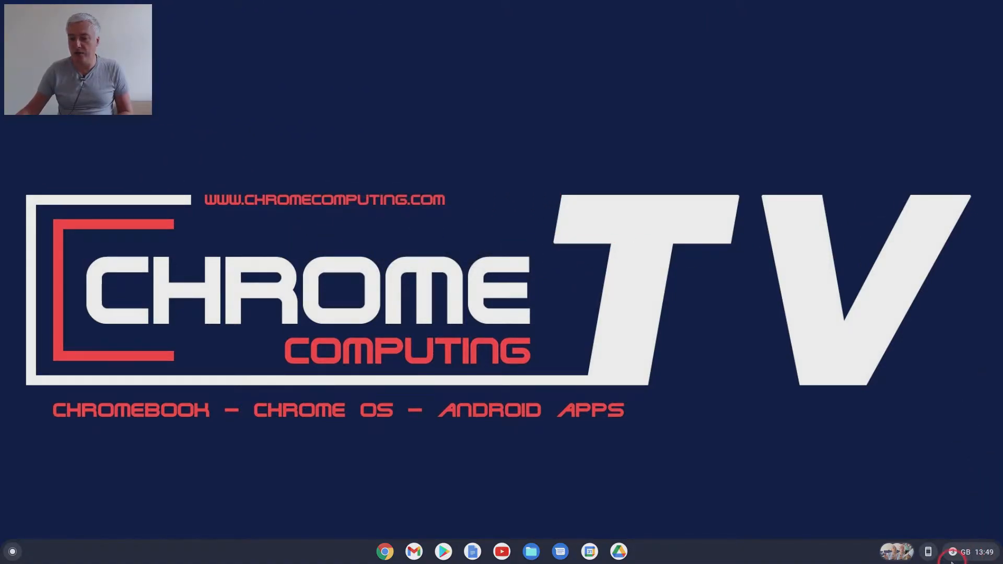
left_click(962, 552)
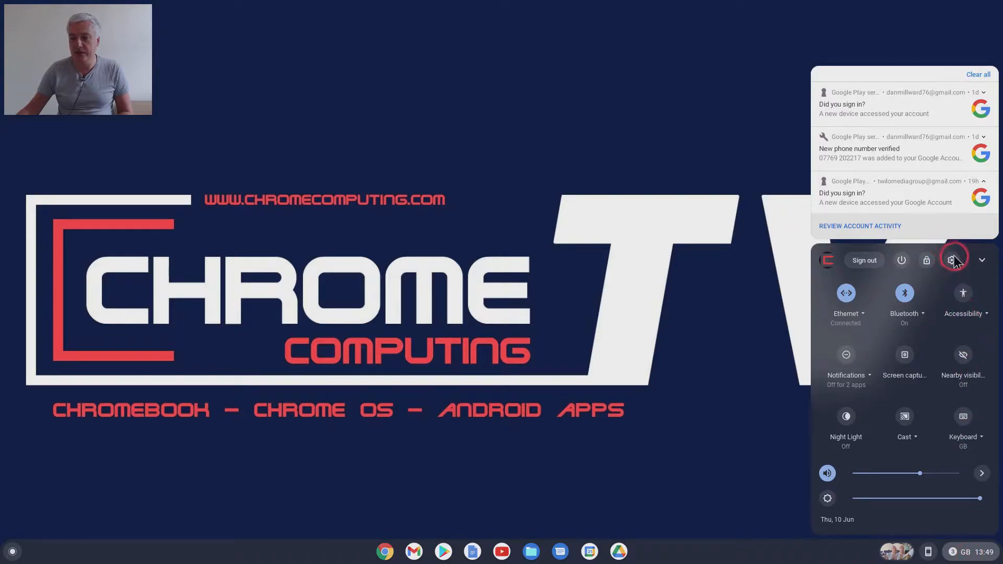
- Switch Nearby Share on under Connected devices and show its settings page
left_click(952, 260)
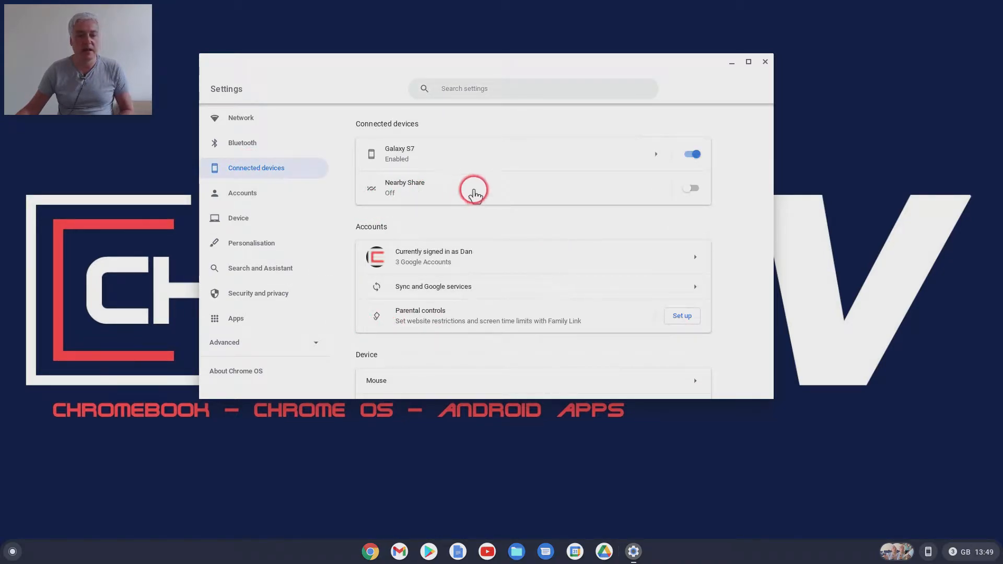
mouse_move(506, 154)
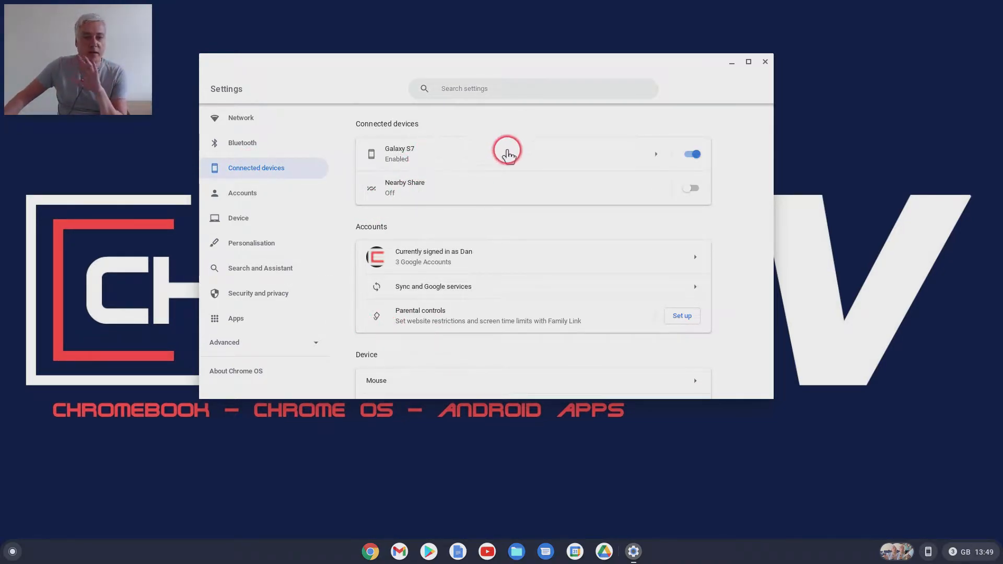
mouse_move(556, 146)
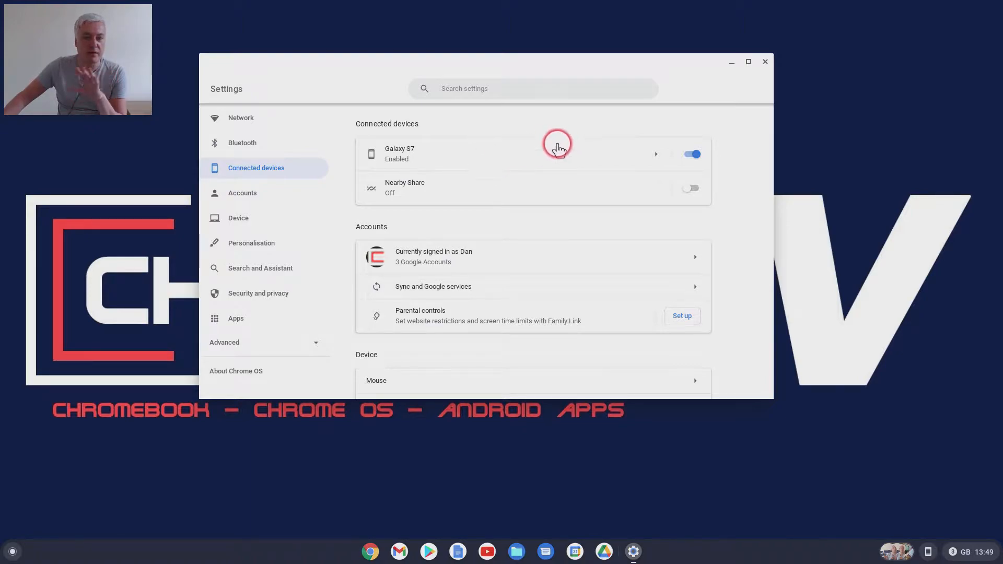
mouse_move(414, 187)
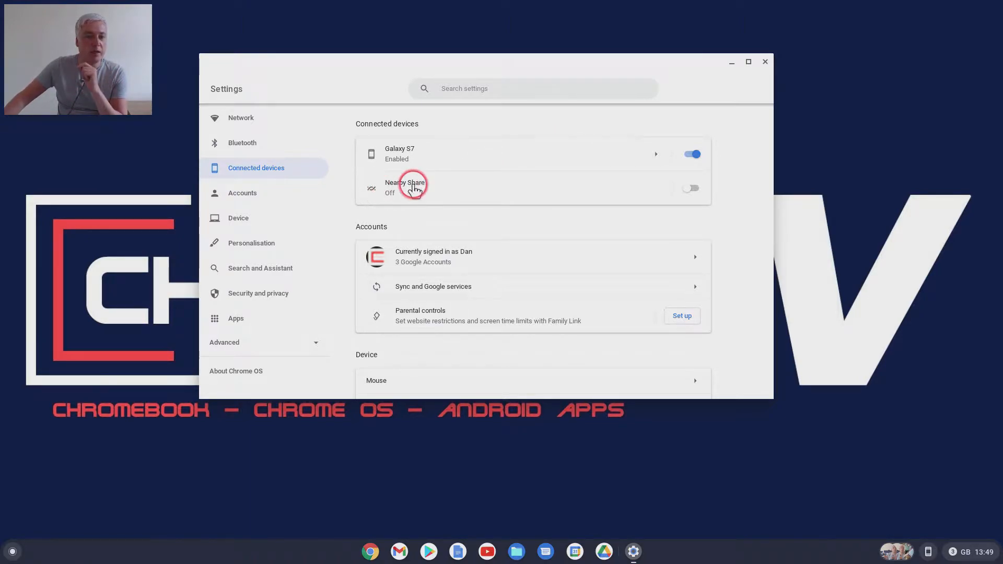
mouse_move(440, 202)
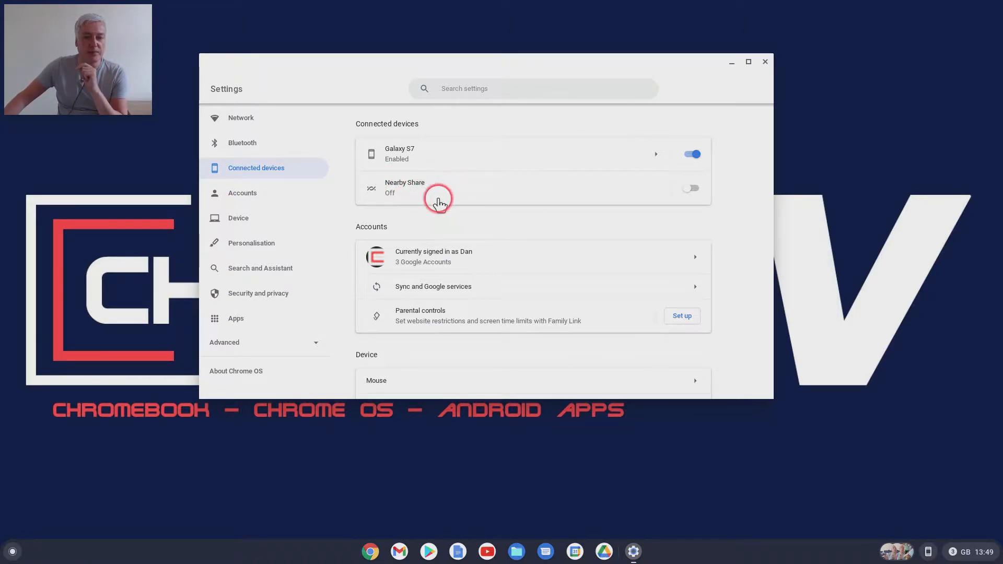
mouse_move(690, 192)
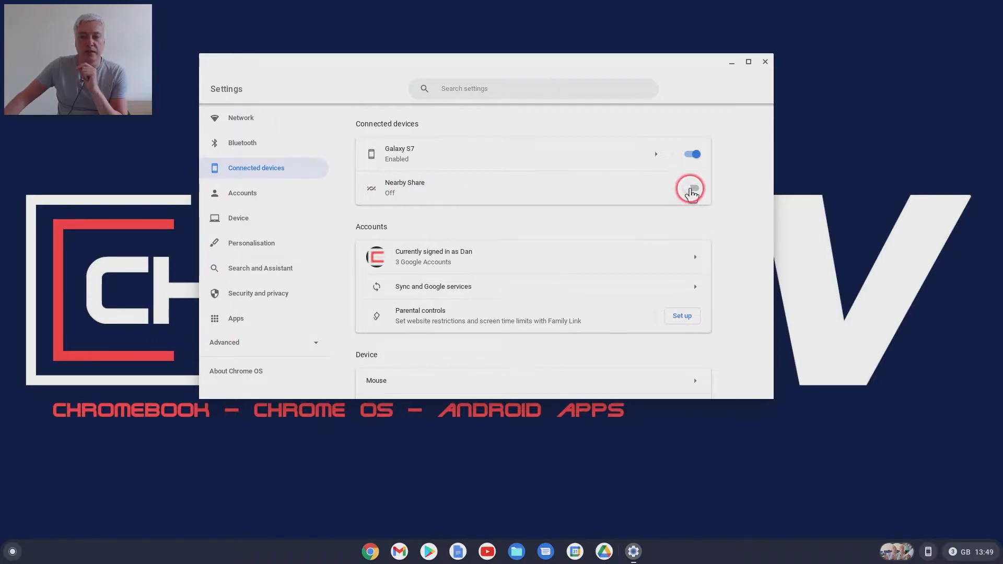
left_click(692, 187)
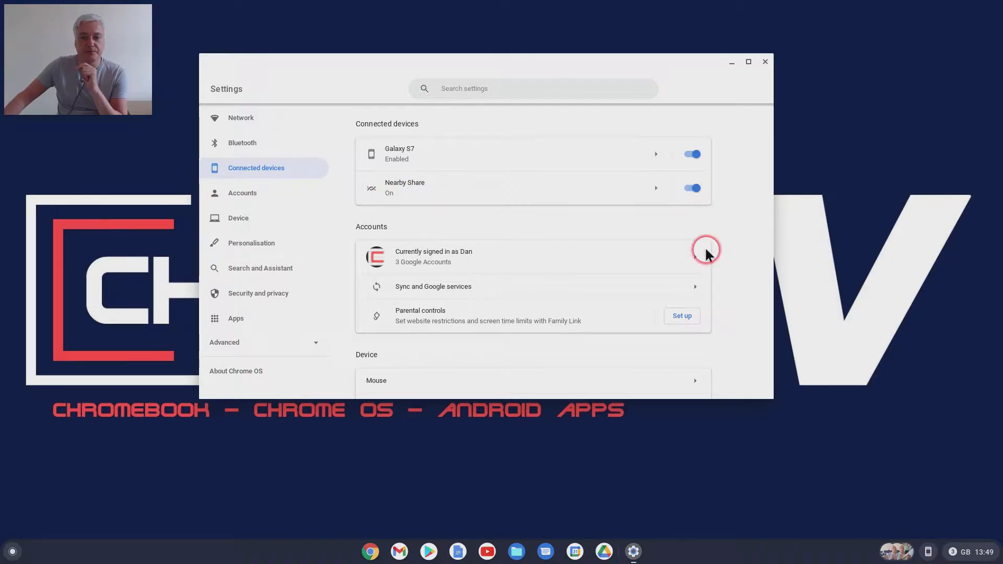
left_click(656, 188)
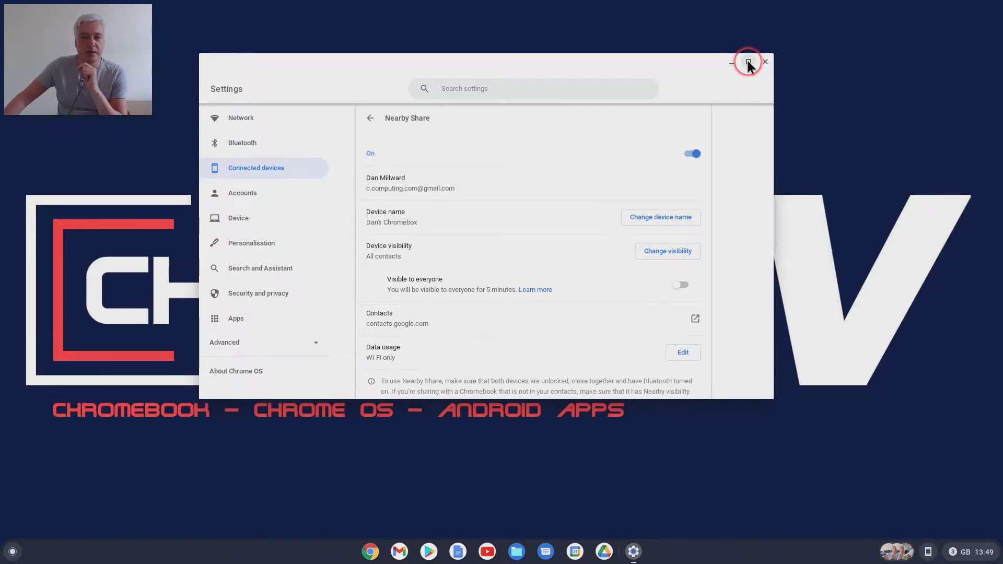
- Maximise Settings, check Nearby Share shows On in Connected devices, and return to its page
left_click(748, 62)
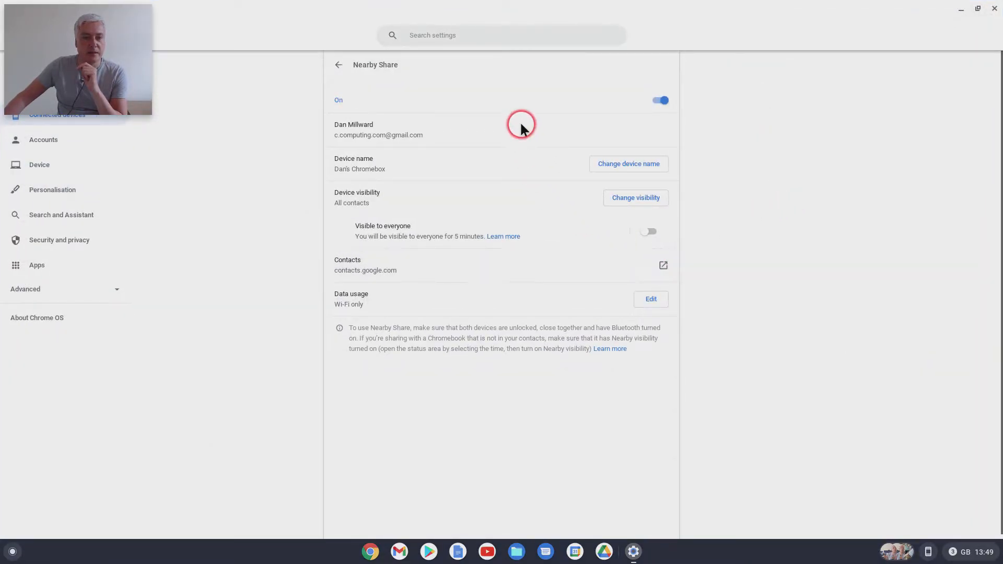
mouse_move(354, 161)
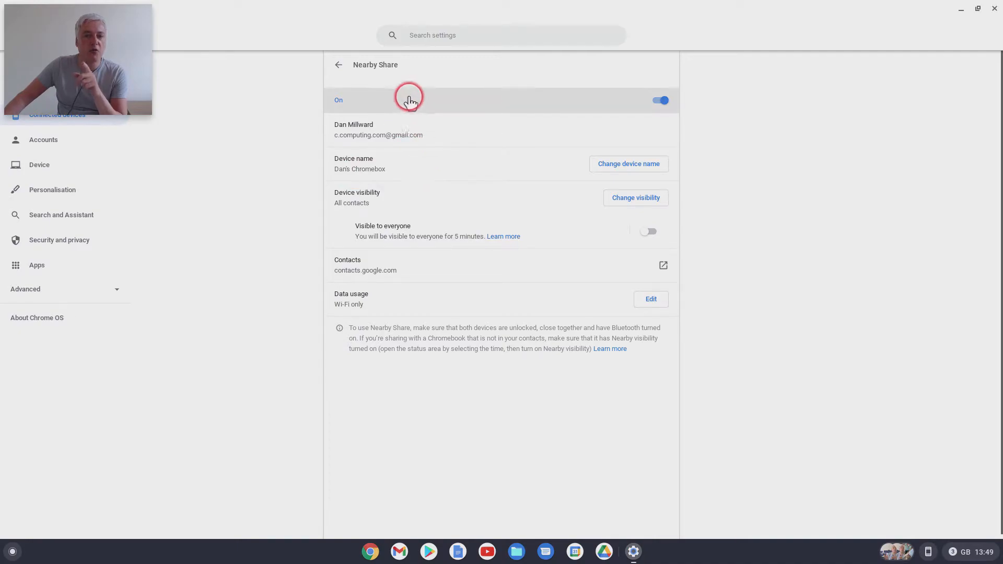
left_click(338, 65)
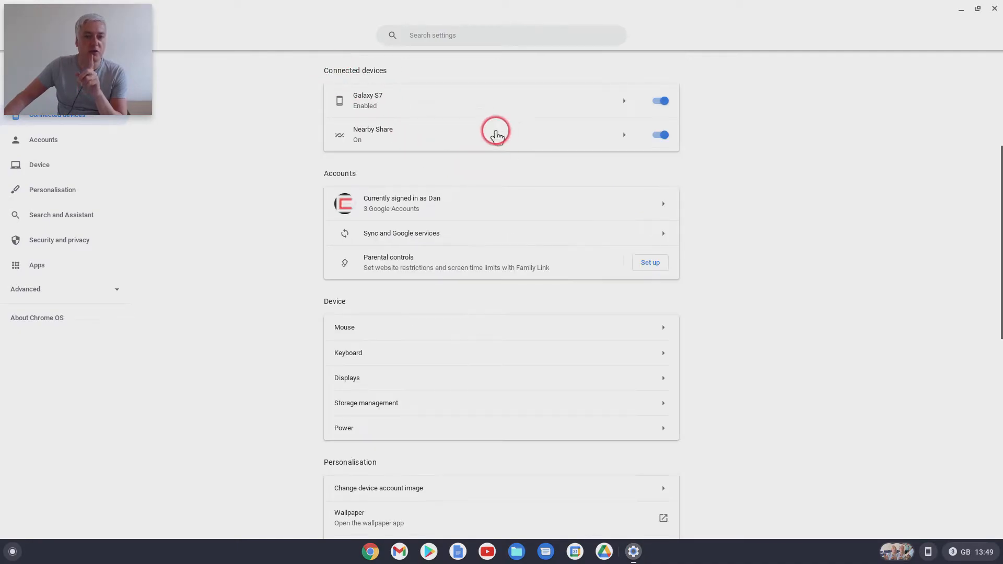
mouse_move(641, 136)
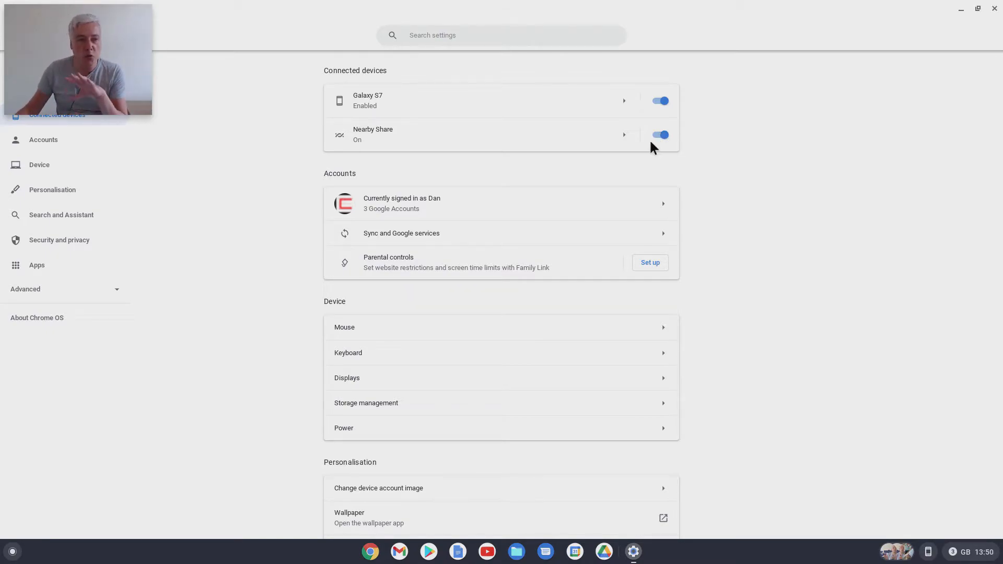
left_click(500, 135)
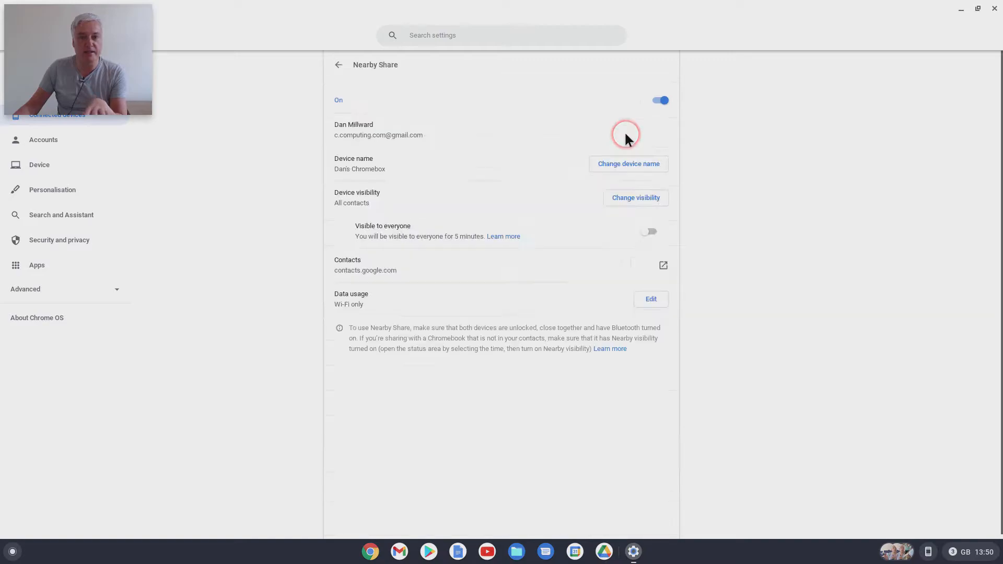
mouse_move(748, 349)
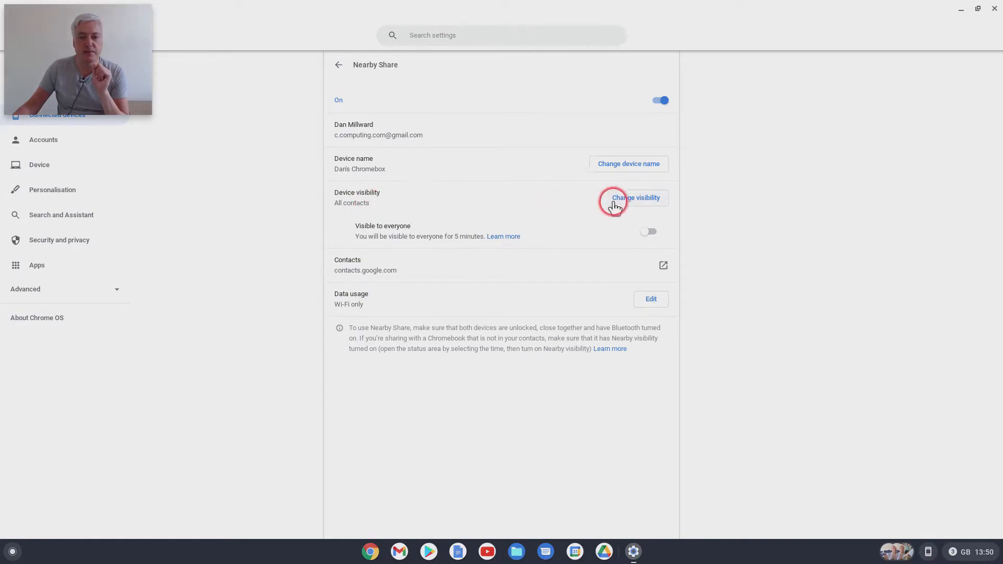
left_click(634, 197)
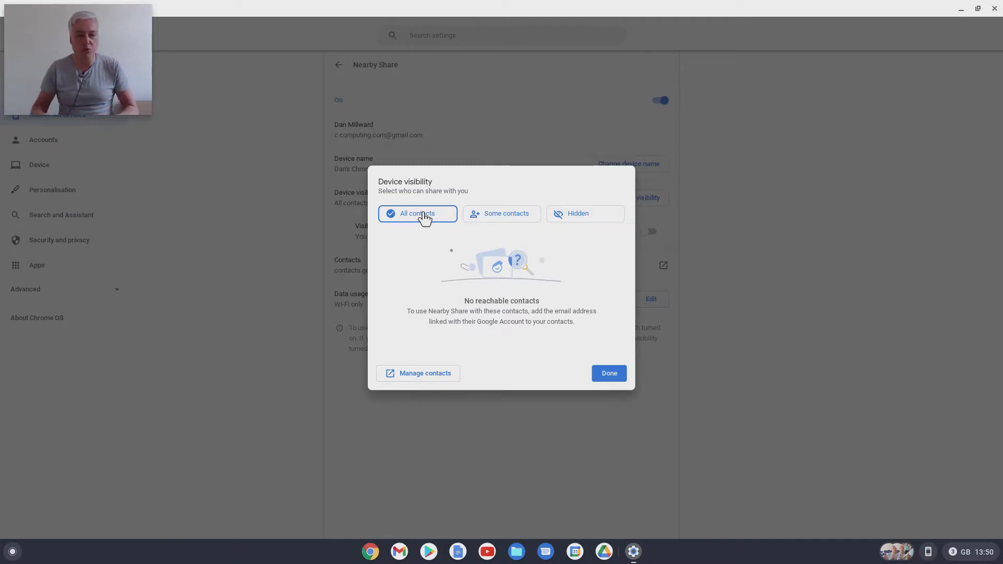
left_click(417, 213)
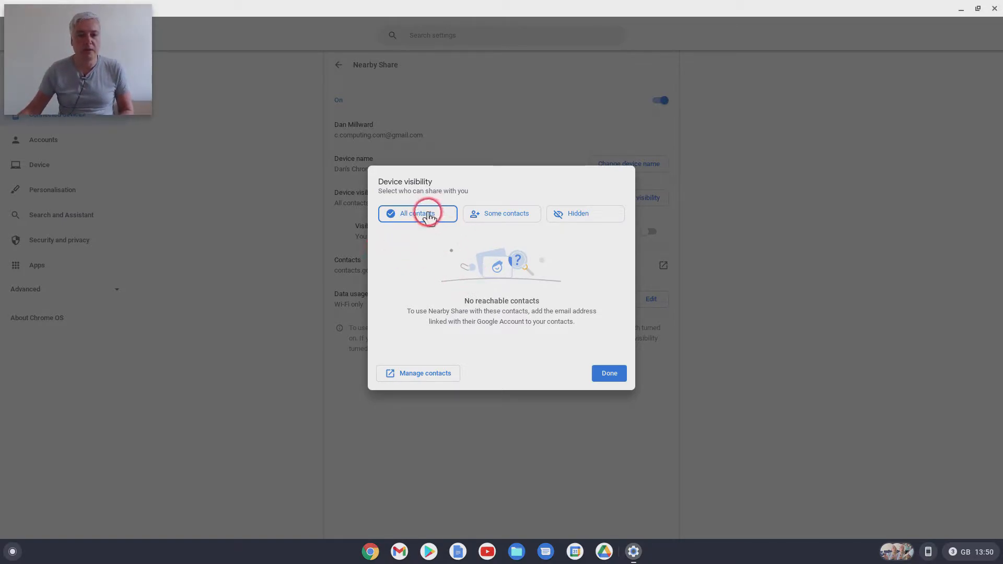
mouse_move(516, 296)
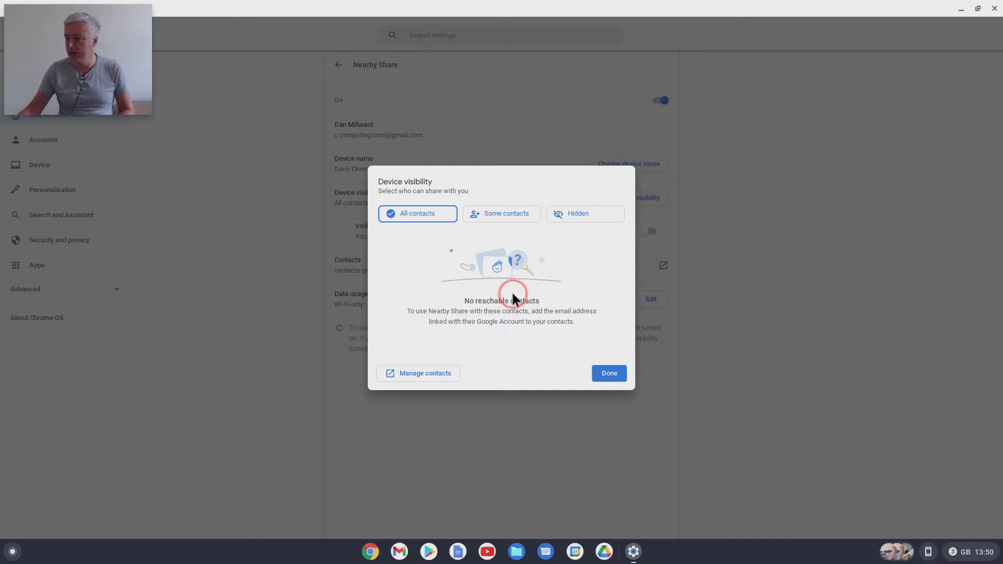
left_click(607, 372)
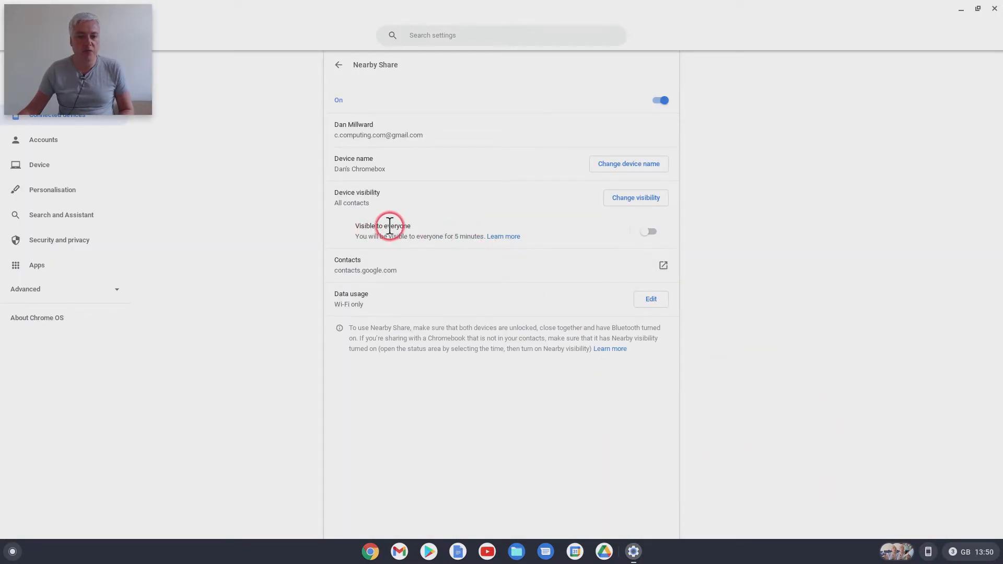
mouse_move(397, 249)
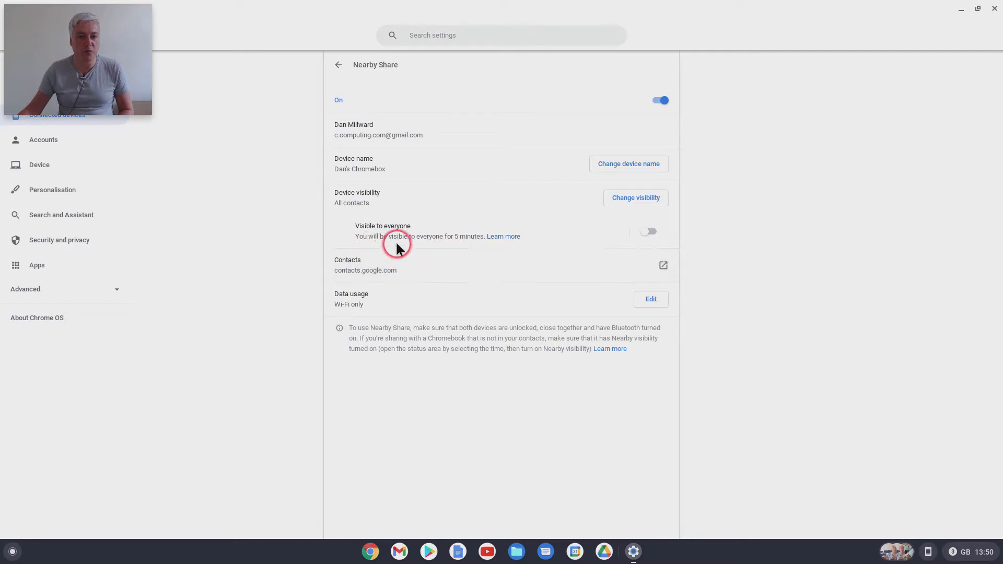
mouse_move(566, 246)
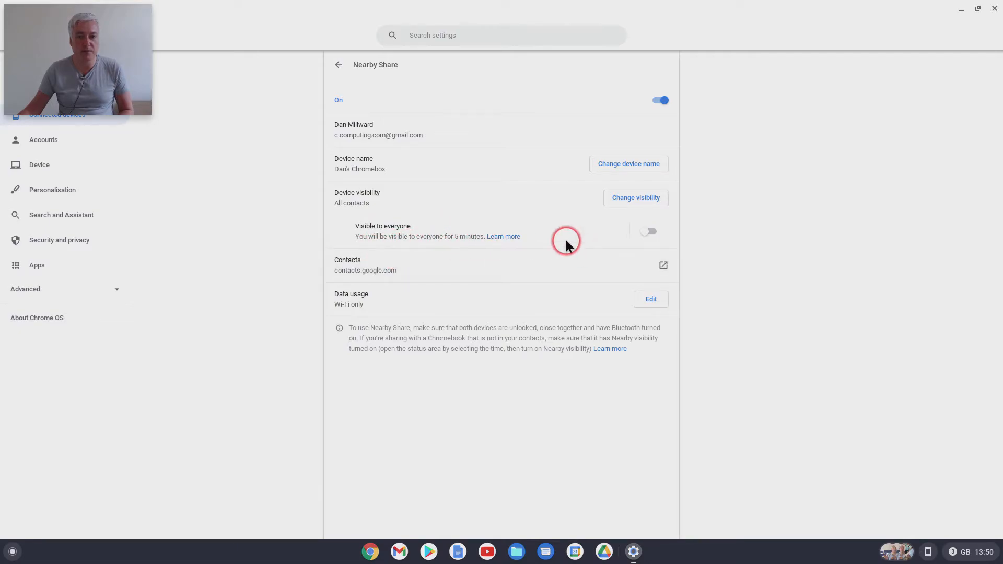
mouse_move(647, 232)
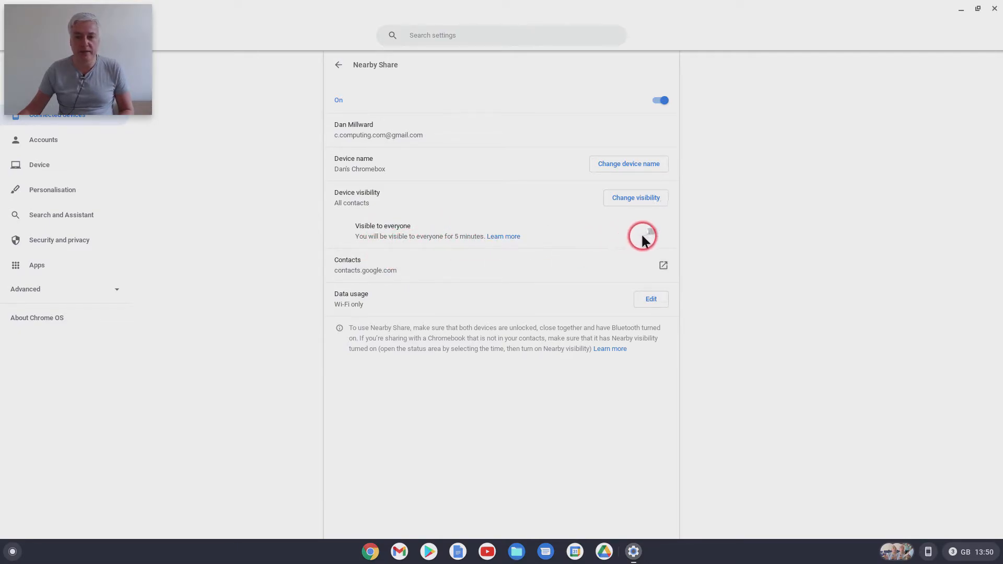
left_click(646, 235)
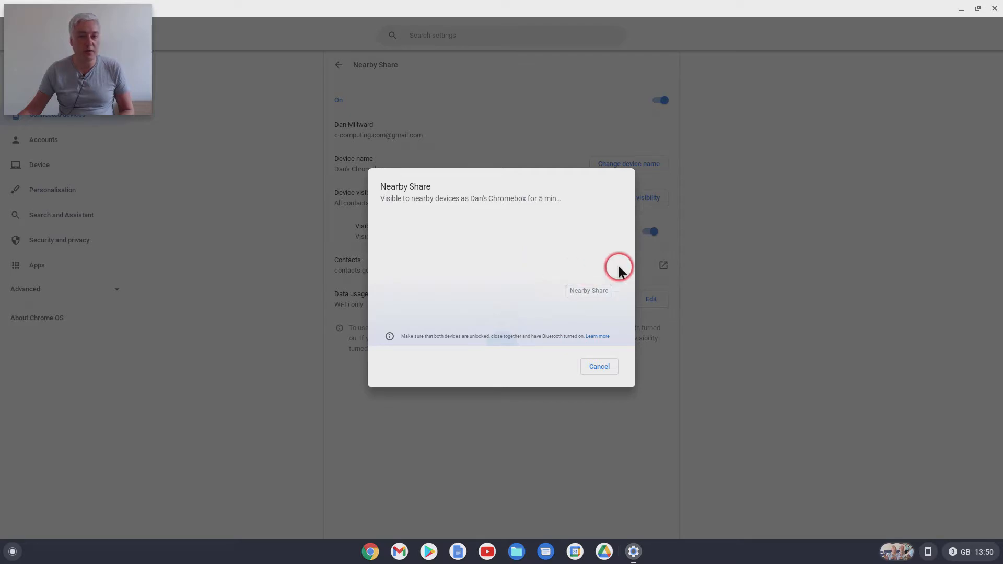
mouse_move(542, 244)
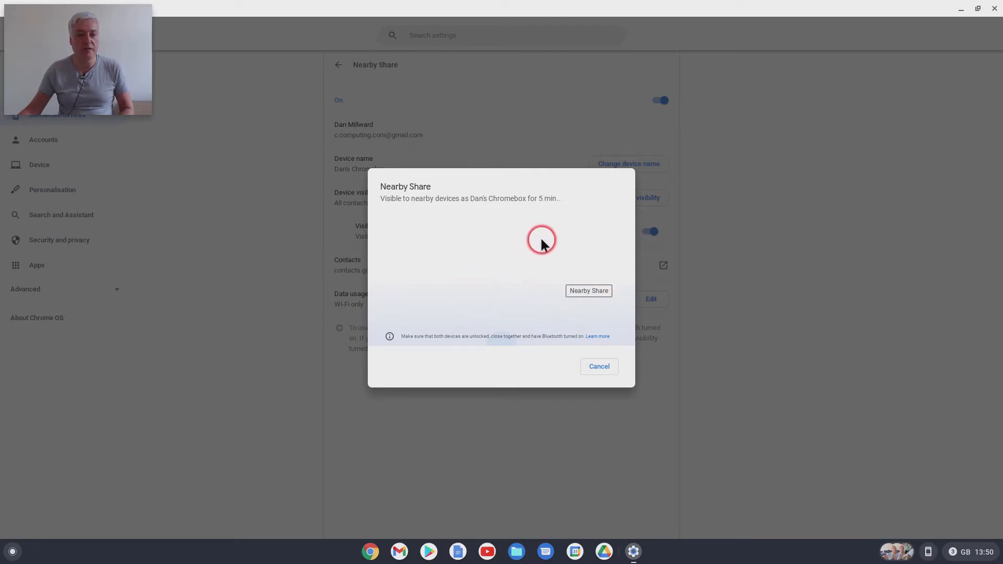
mouse_move(494, 230)
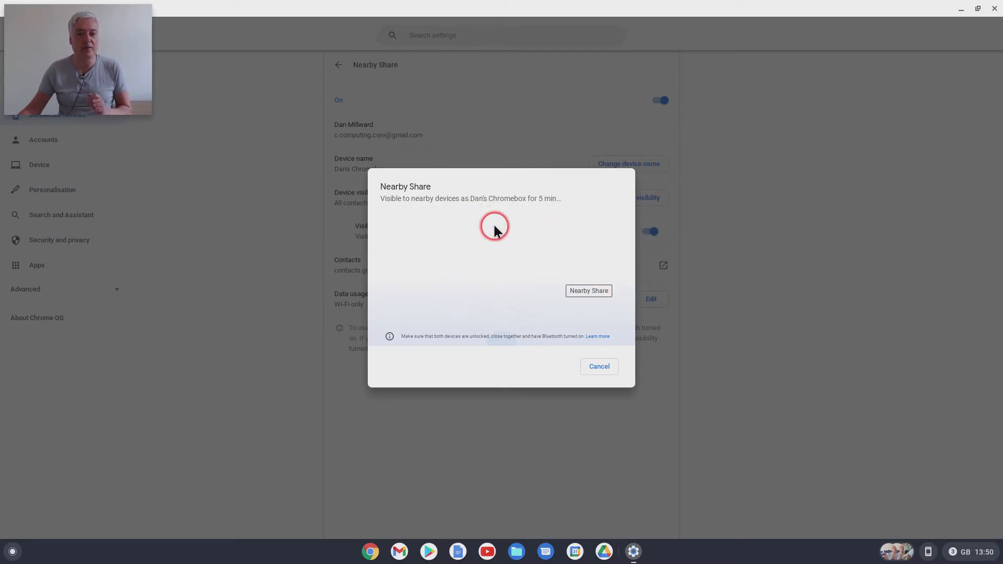
mouse_move(697, 251)
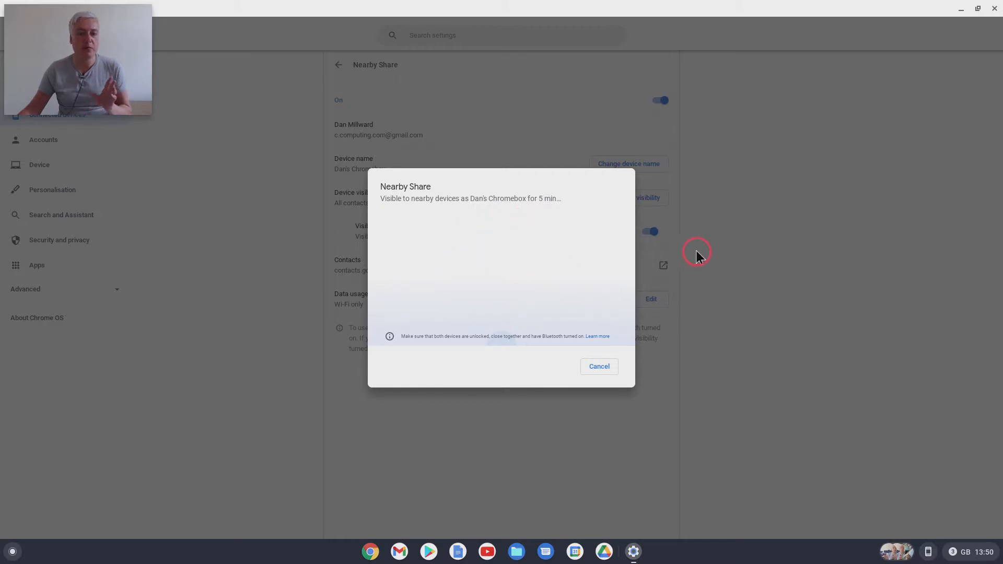
mouse_move(696, 255)
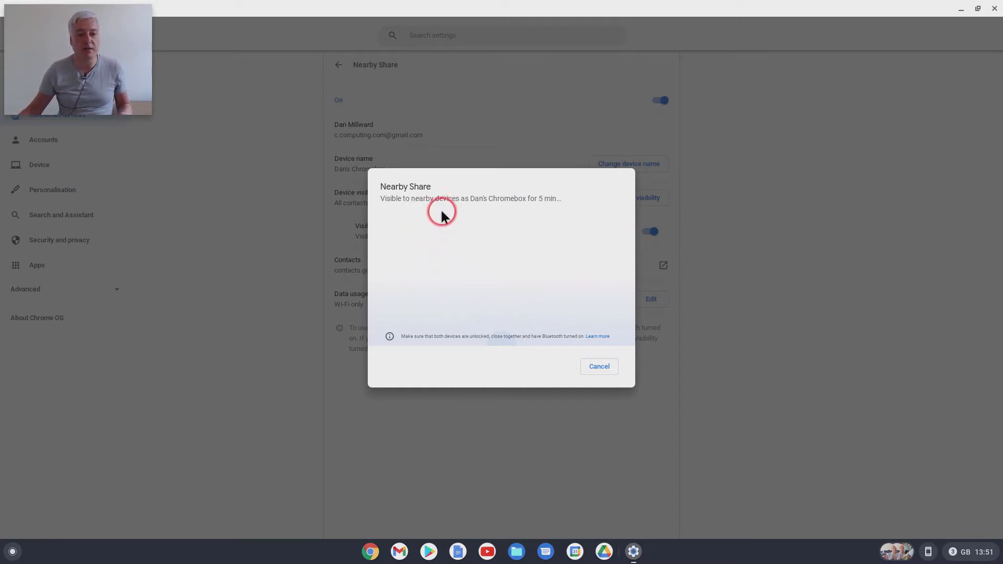
mouse_move(517, 222)
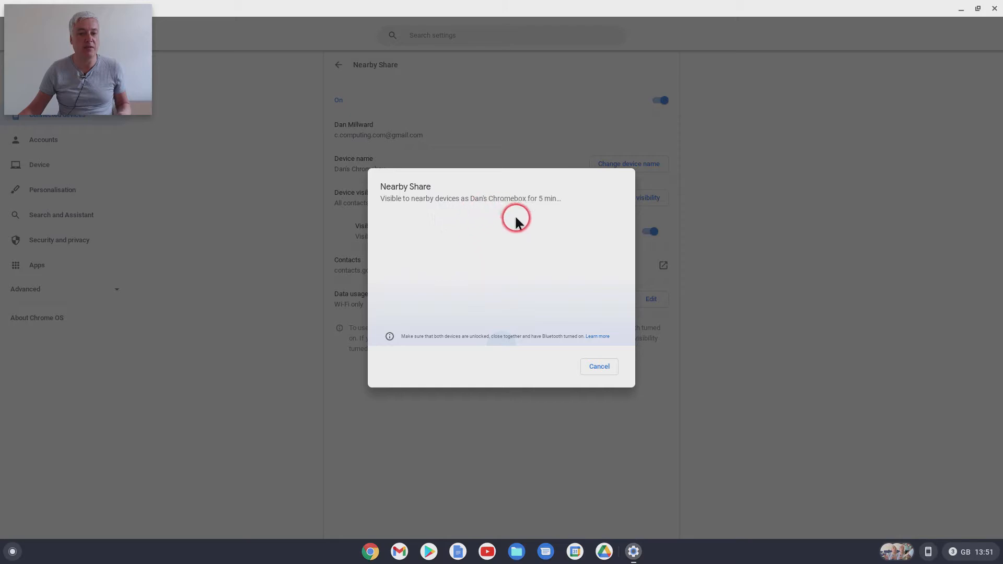
mouse_move(552, 240)
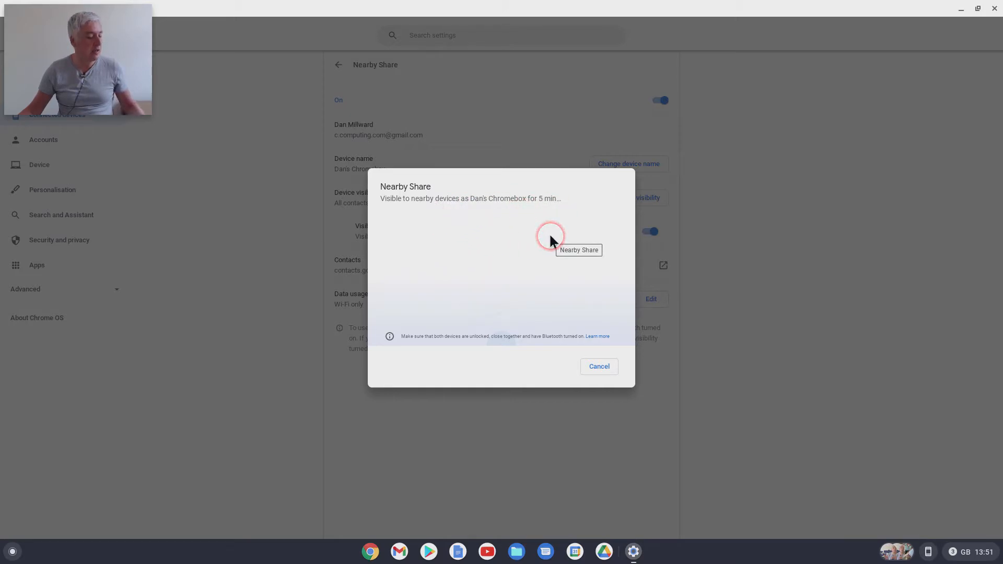
mouse_move(469, 319)
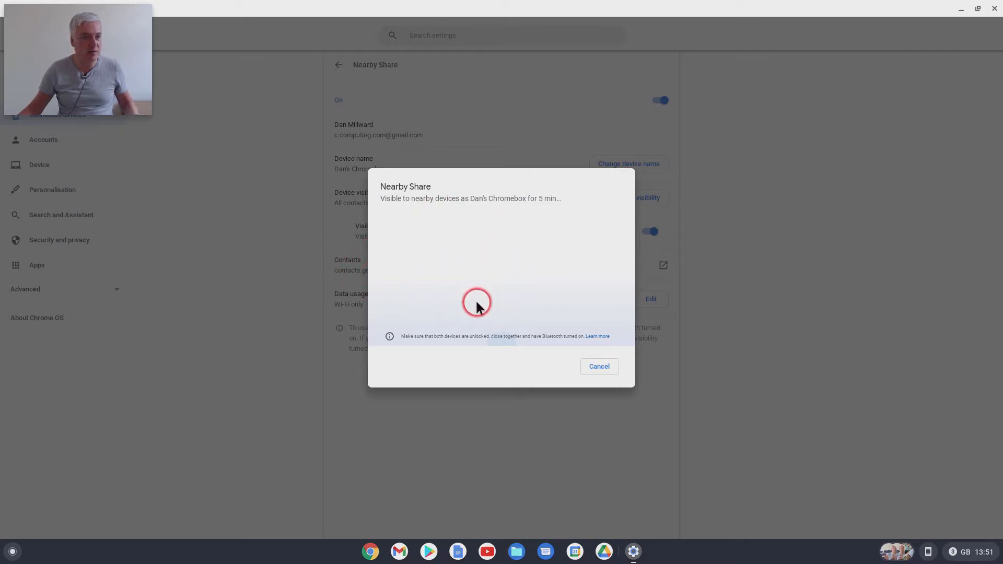
mouse_move(474, 259)
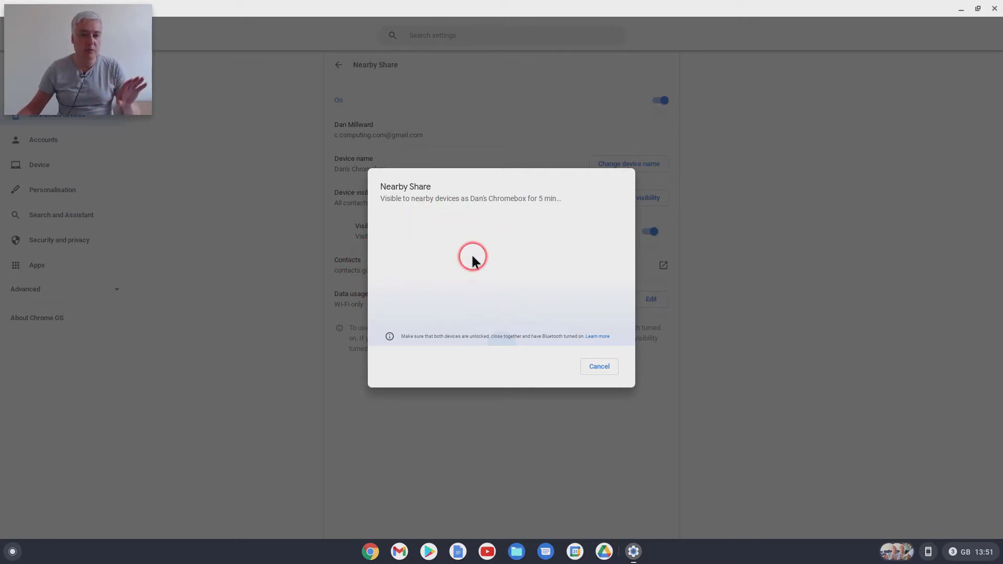
mouse_move(446, 149)
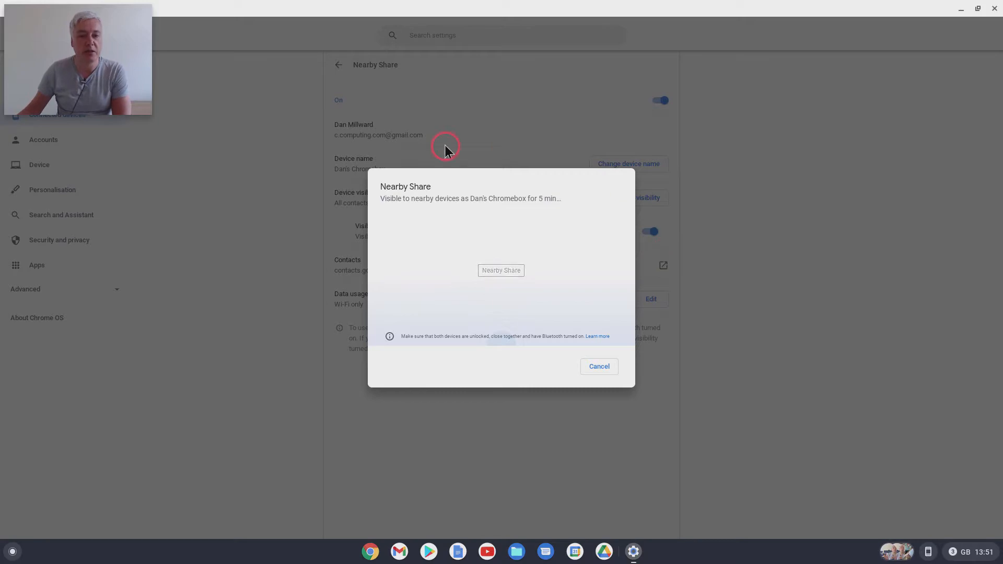
mouse_move(525, 104)
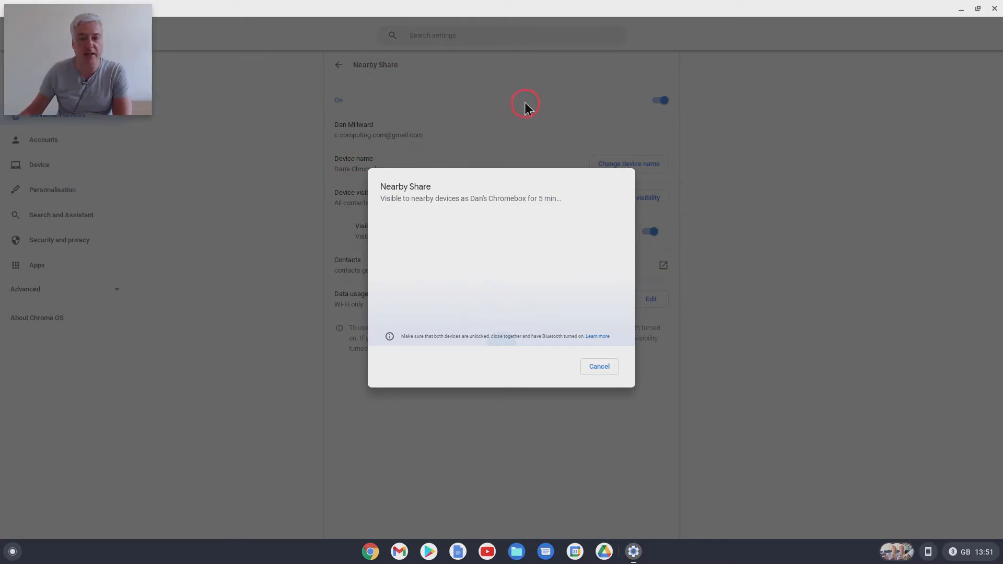
mouse_move(513, 552)
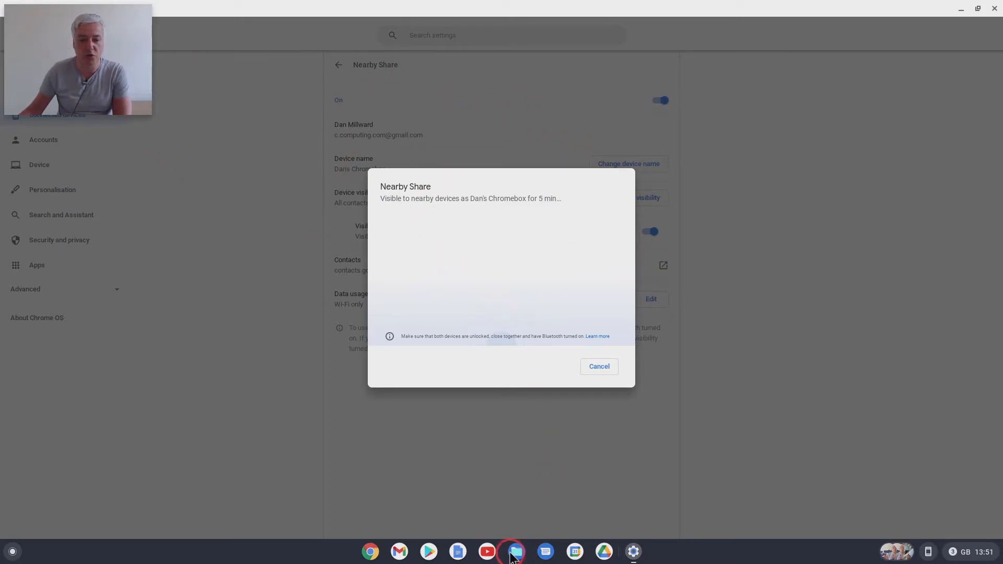
- Show the Downloads folder contents in the Files app under My files
left_click(515, 551)
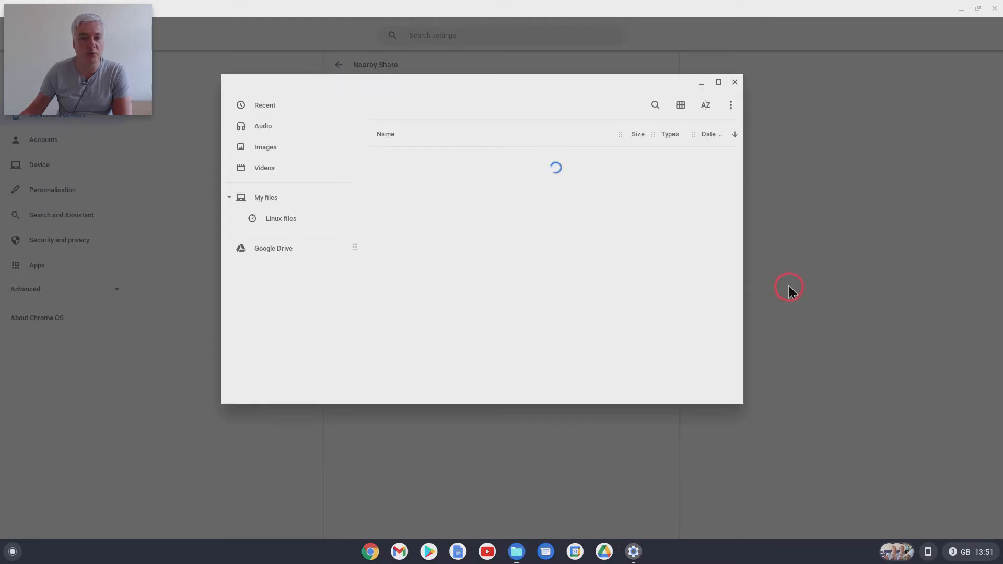
left_click(266, 198)
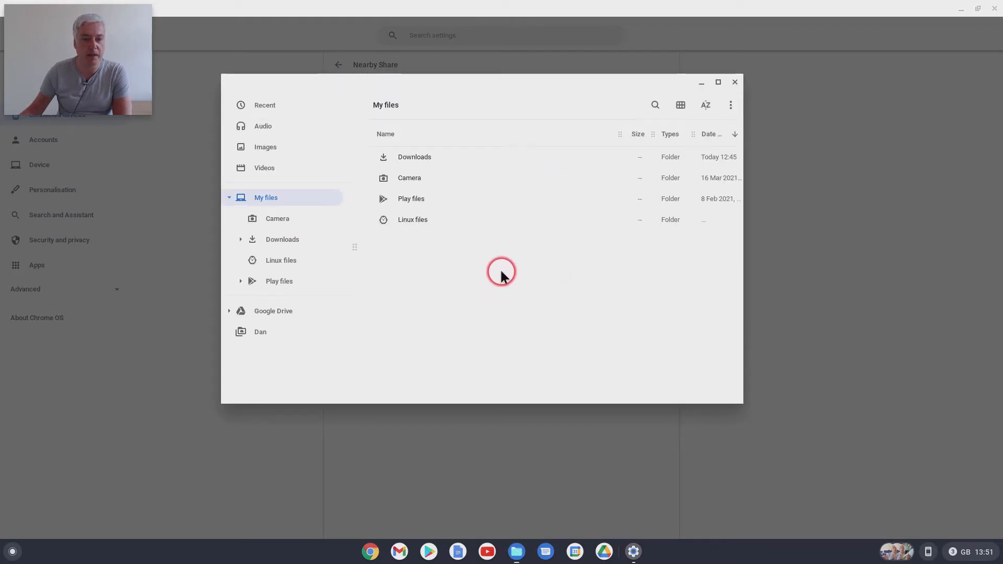
double_click(414, 157)
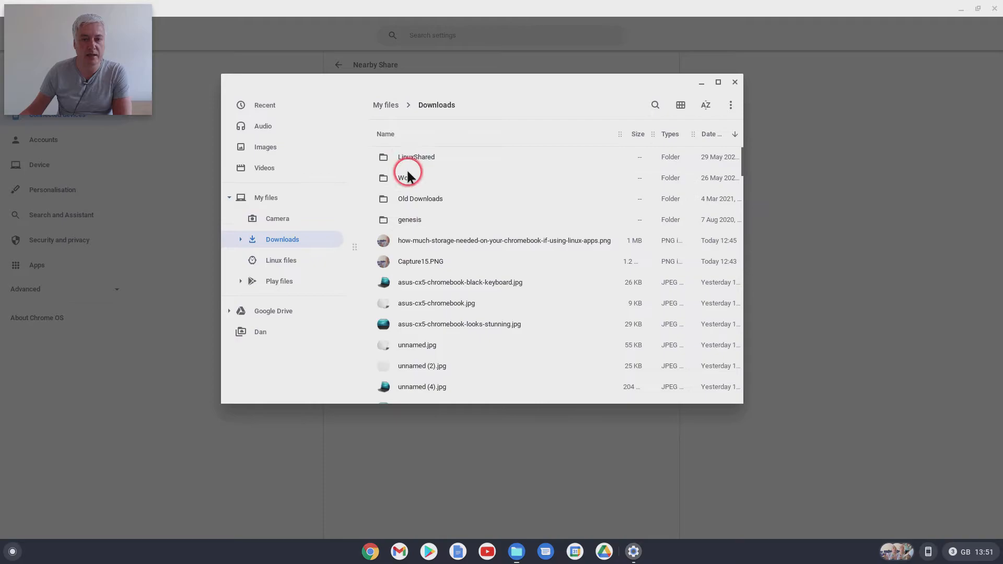
mouse_move(435, 286)
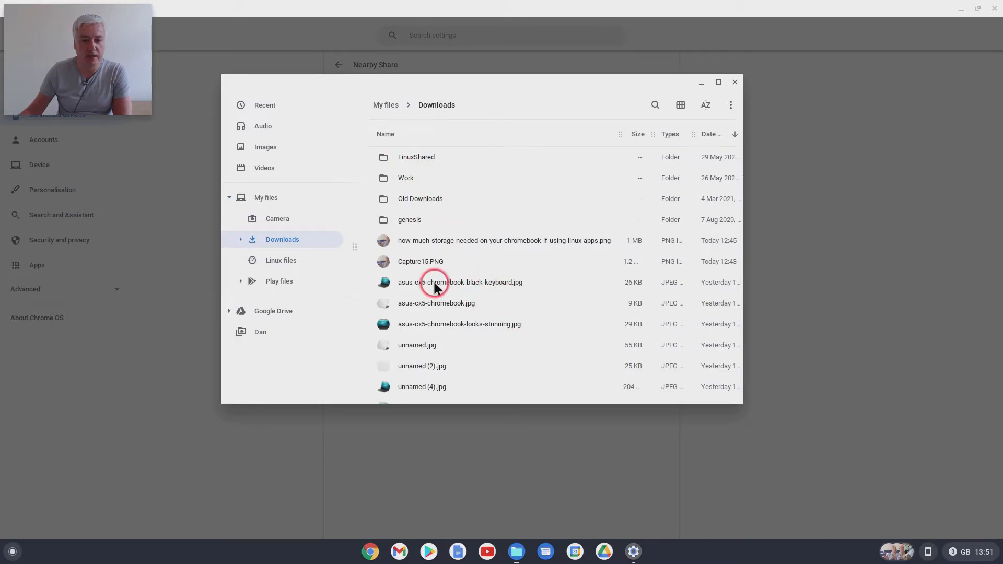
mouse_move(417, 265)
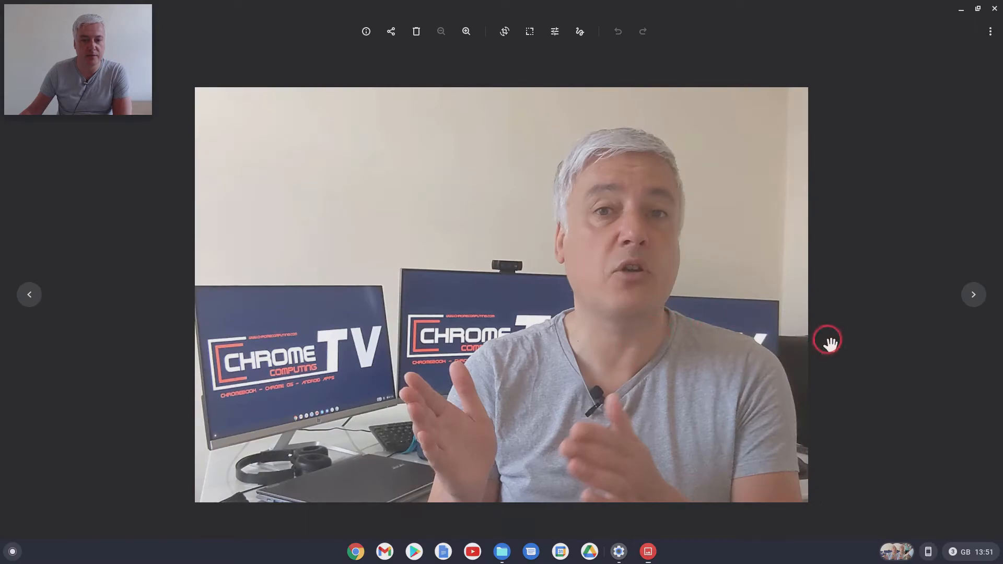
mouse_move(992, 10)
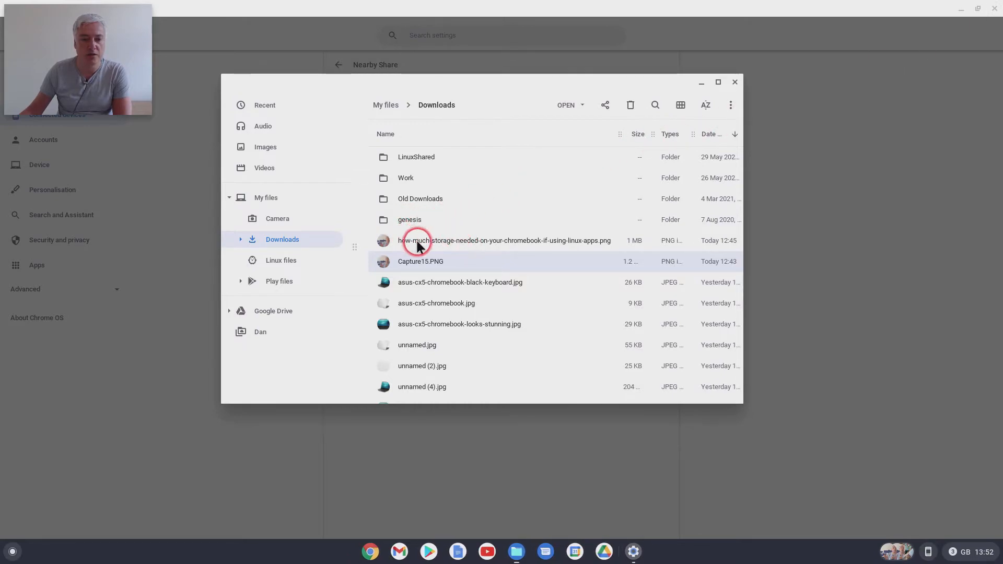
mouse_move(420, 268)
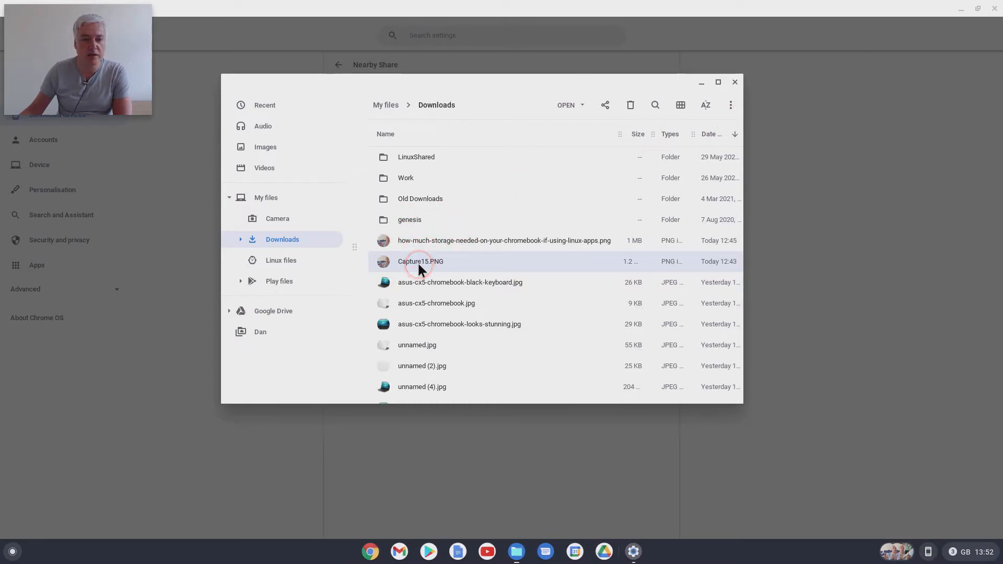
- Share Capture15.PNG via Nearby Share with Dan's Phone as the receiving device
right_click(420, 261)
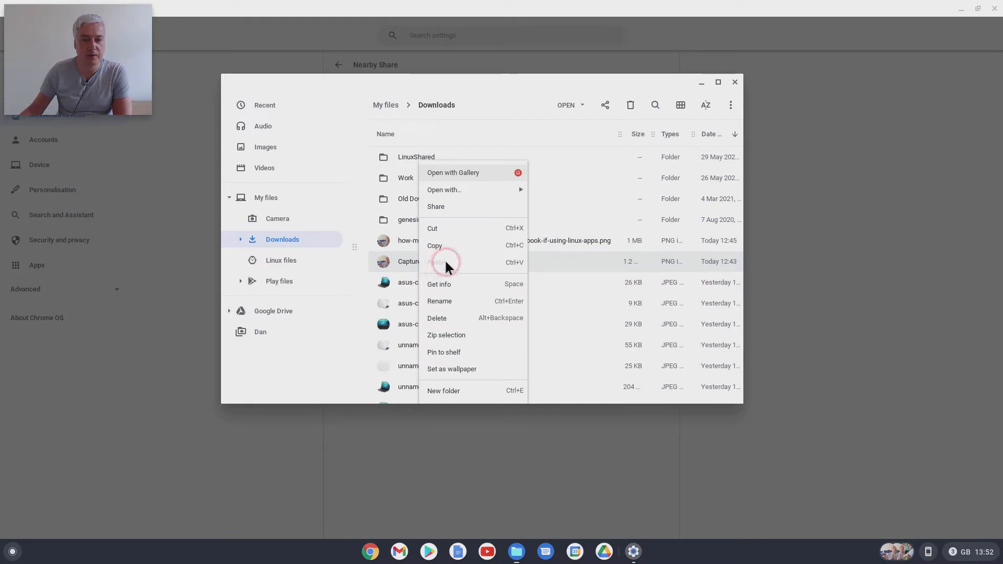
left_click(434, 206)
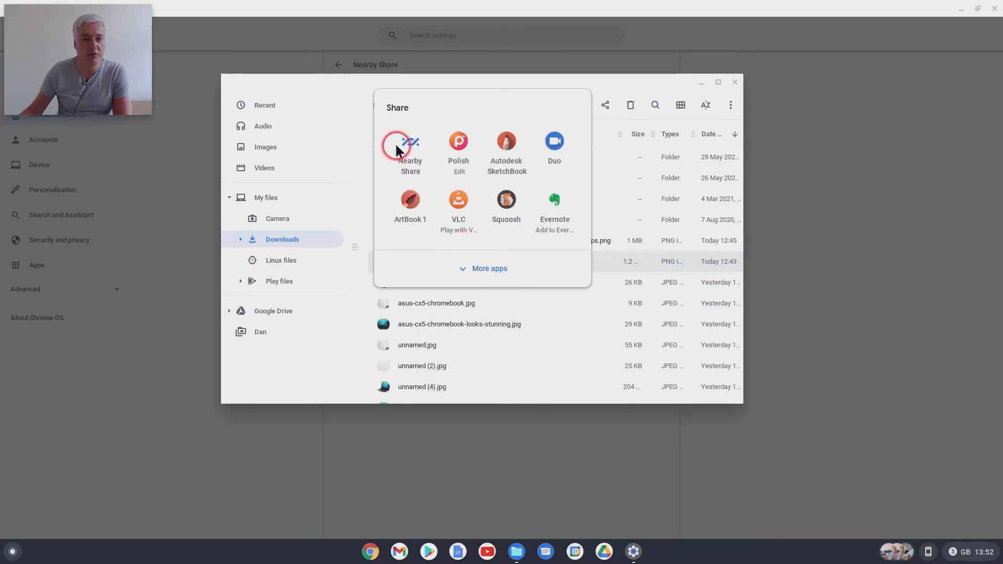
mouse_move(415, 141)
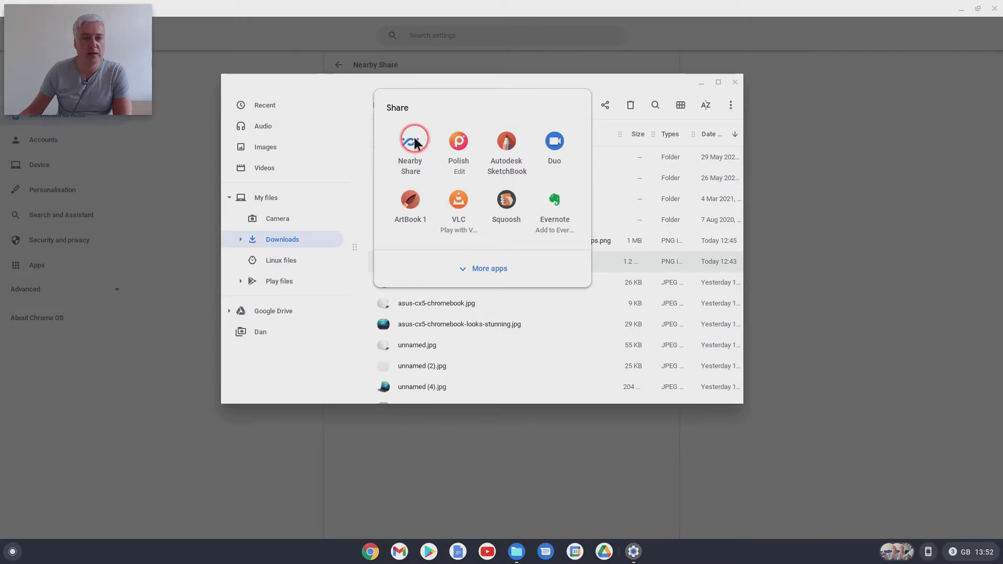
left_click(410, 141)
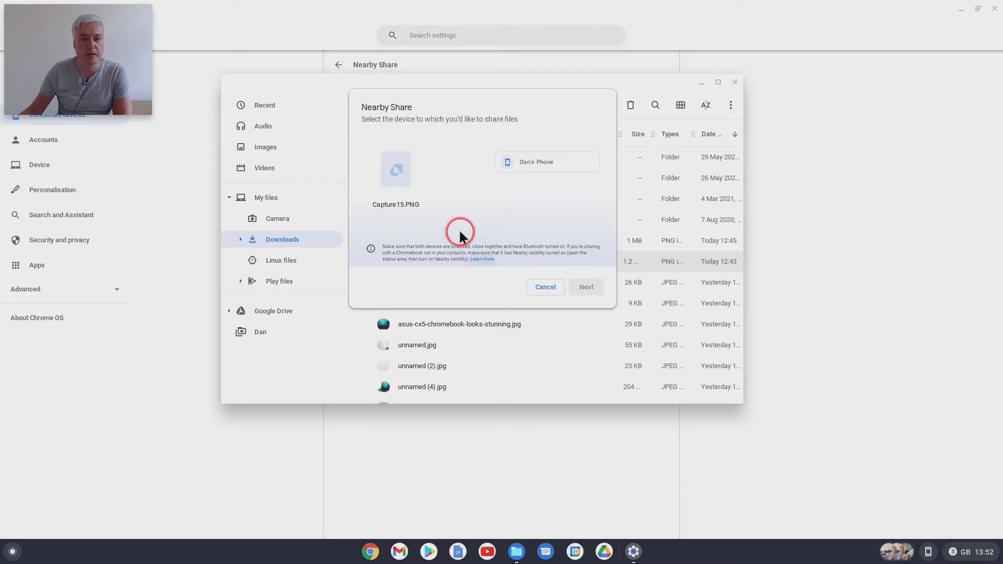
mouse_move(492, 187)
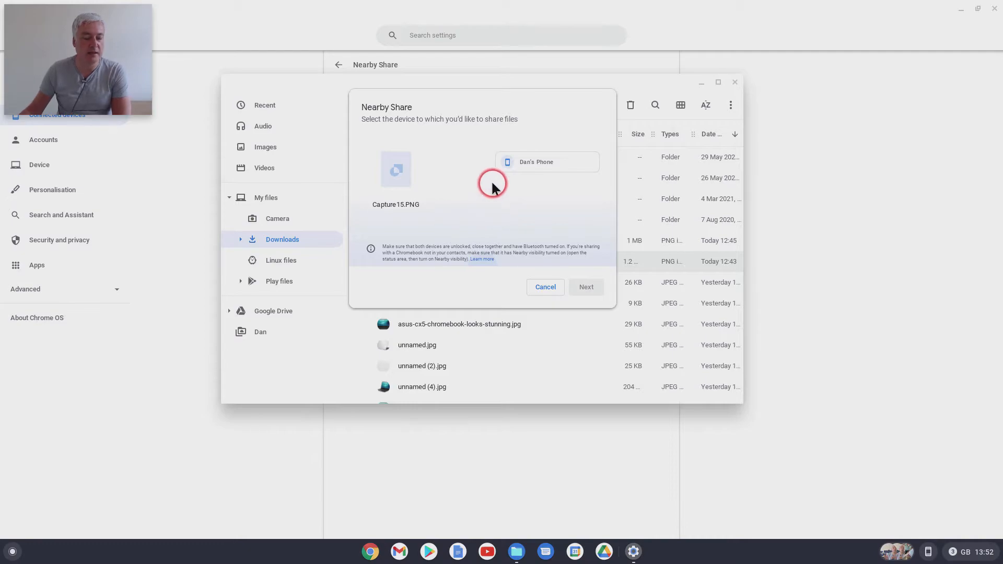
mouse_move(492, 187)
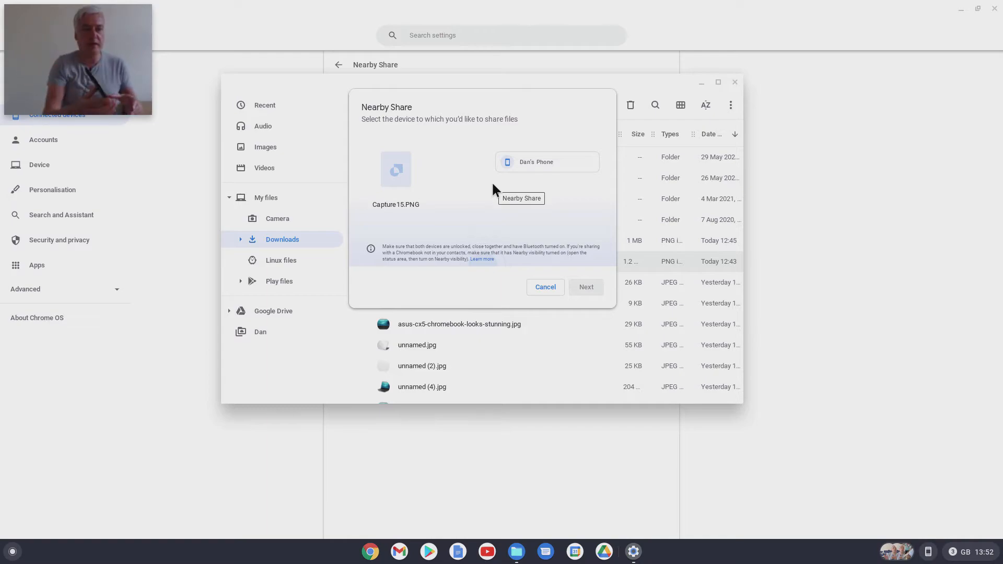
mouse_move(504, 189)
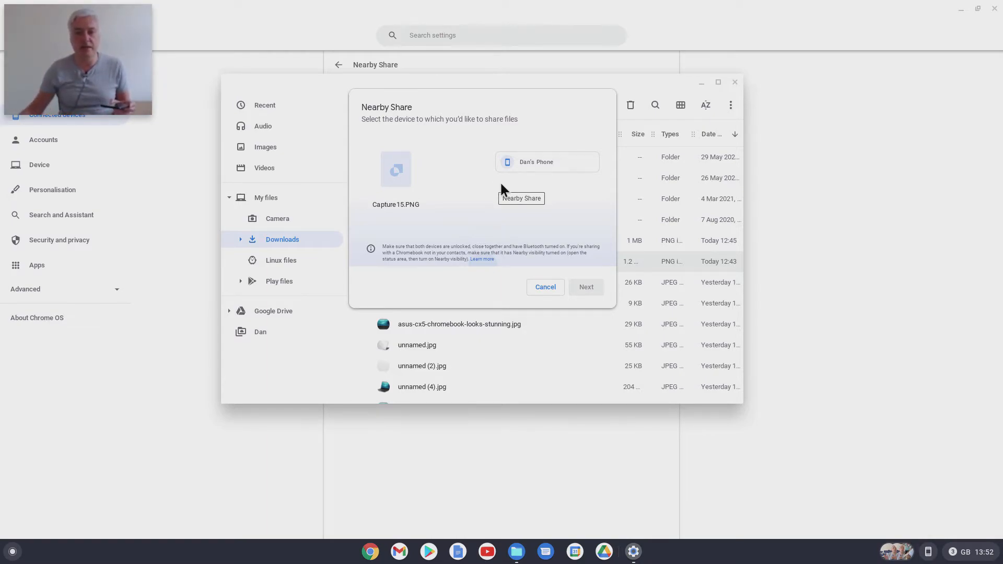
left_click(546, 162)
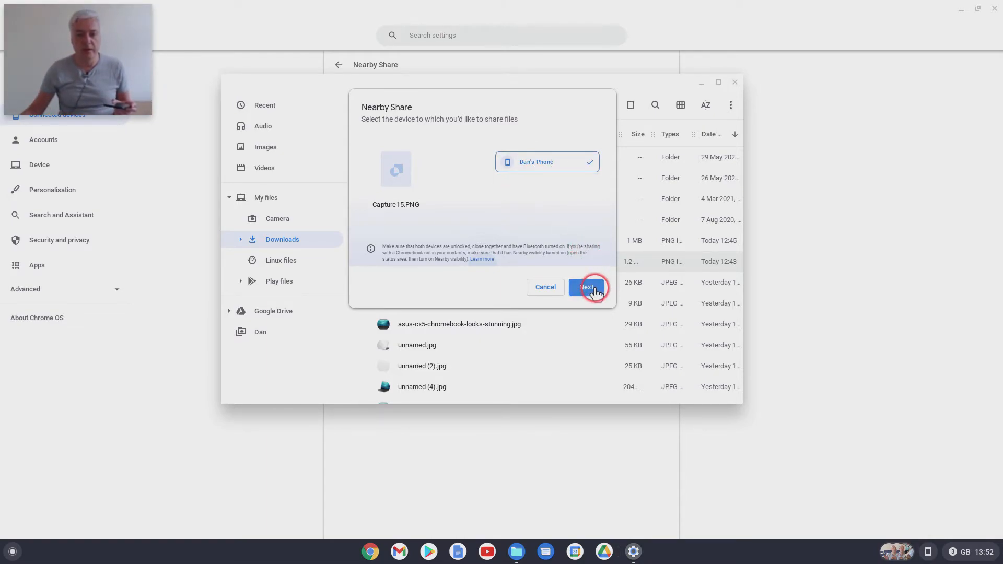
- Send Capture15.PNG to the phone and dismiss the completed share dialog
left_click(585, 287)
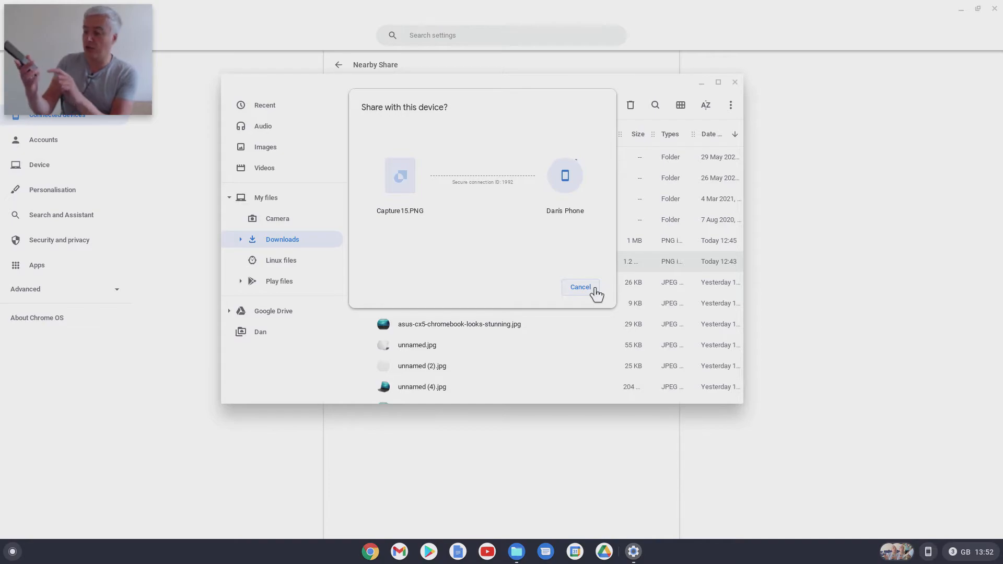
left_click(579, 286)
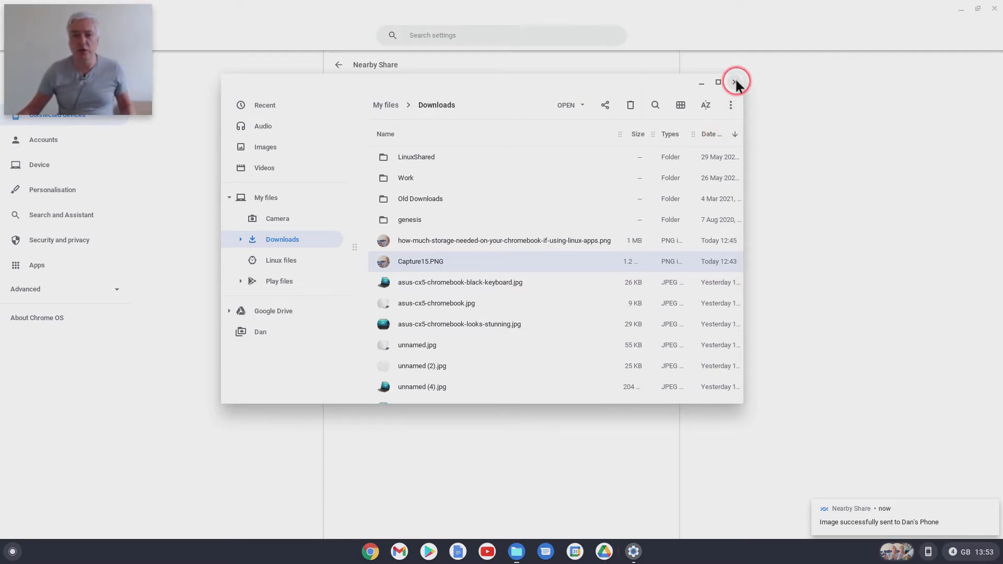
mouse_move(735, 81)
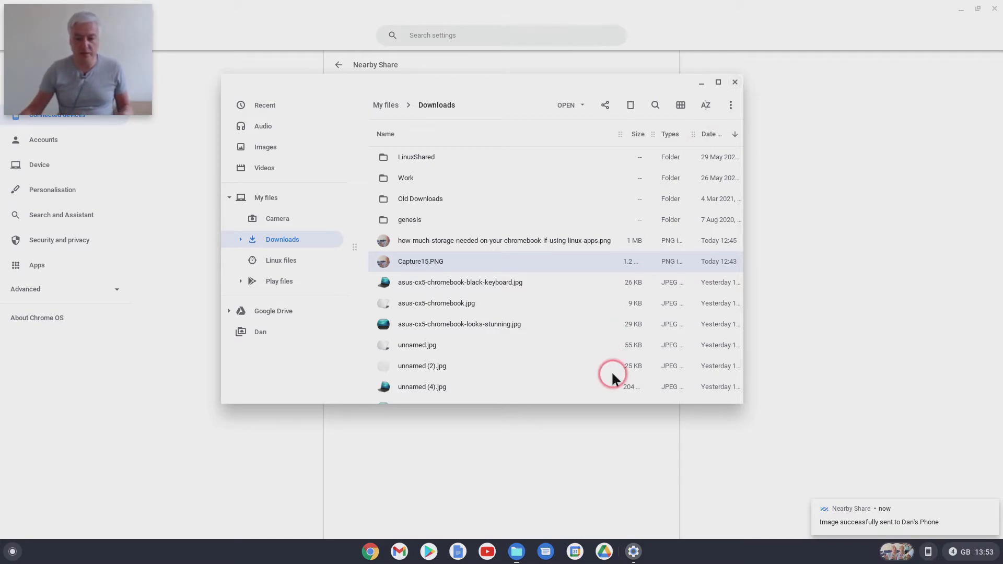
- Make the Chromebox visible to everyone for 5 minutes on the Nearby Share page
left_click(734, 82)
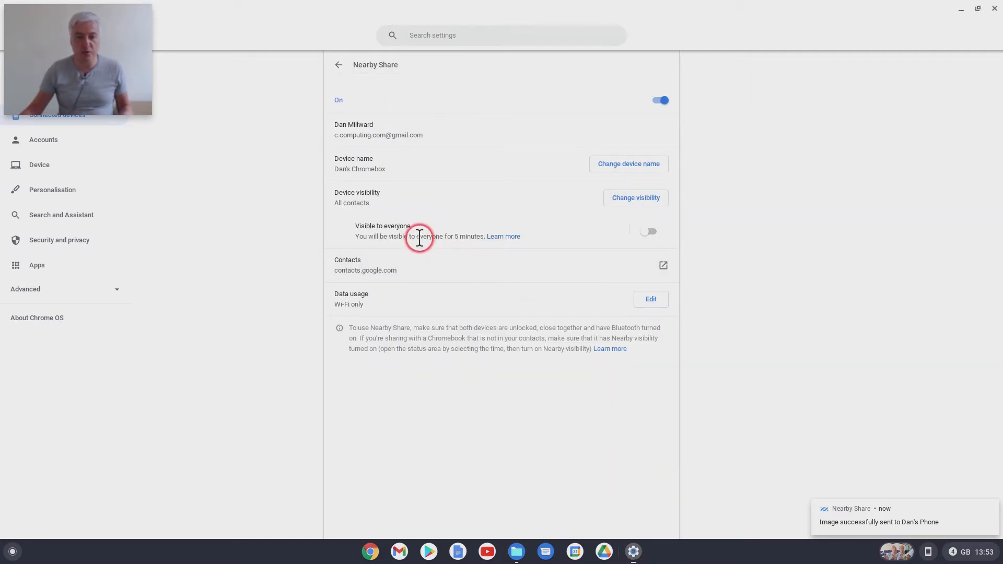
mouse_move(562, 245)
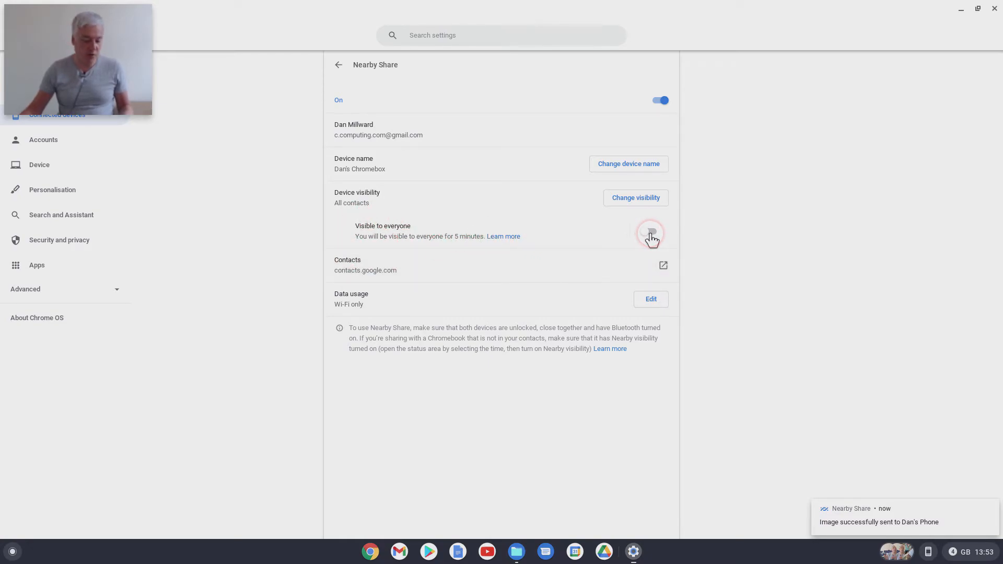
left_click(650, 231)
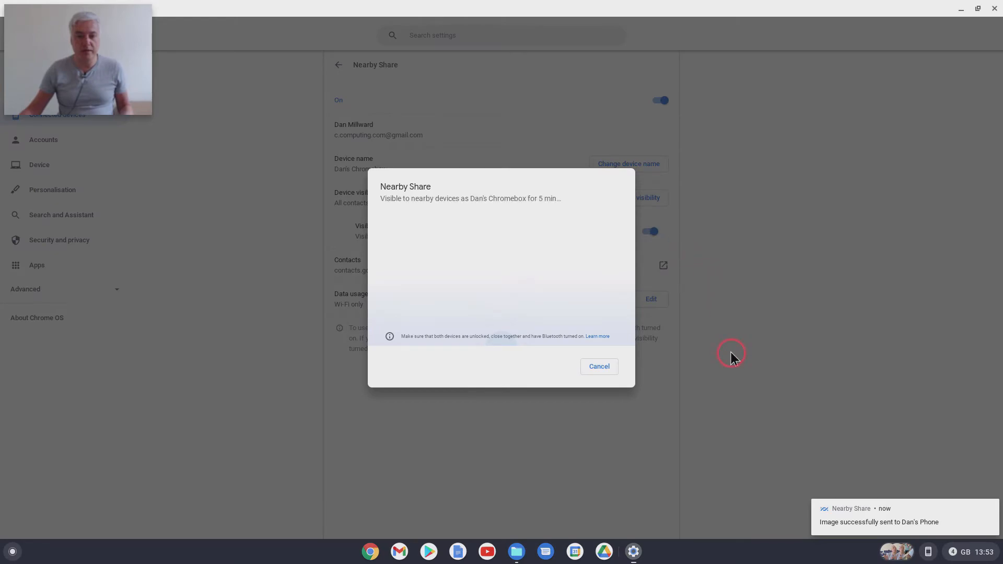
mouse_move(760, 301)
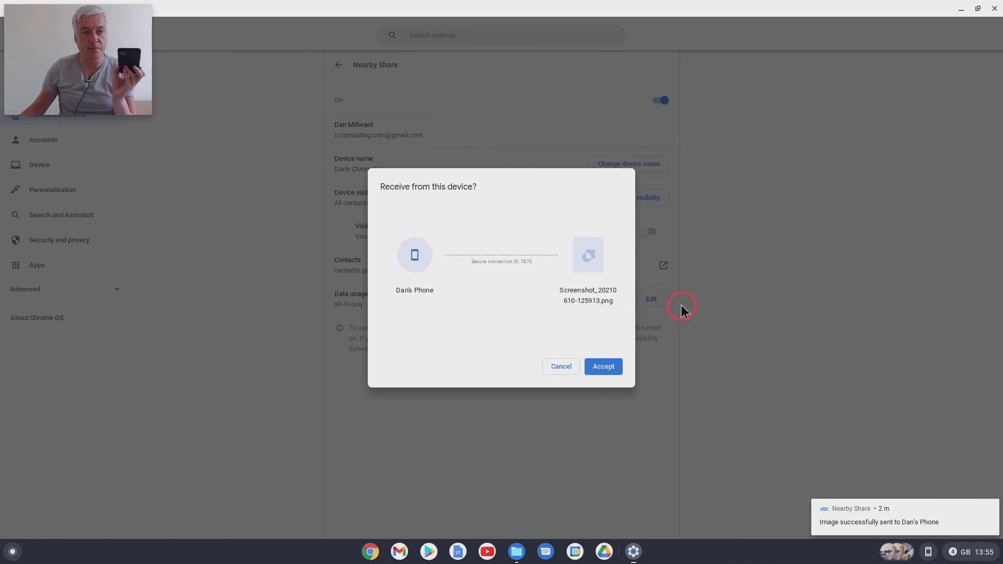
mouse_move(599, 338)
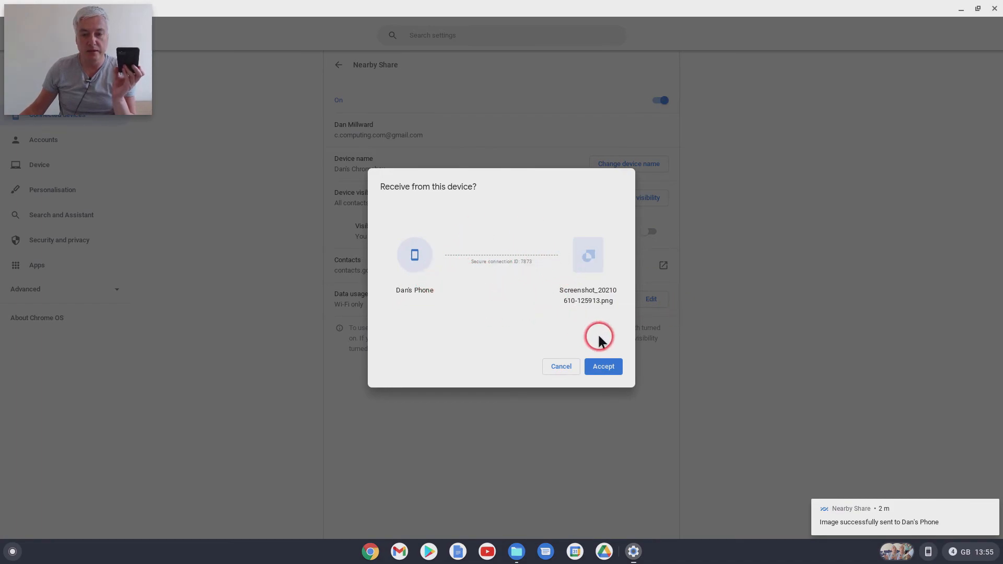
- Accept the incoming screenshot from the phone and view it in Gallery
left_click(602, 365)
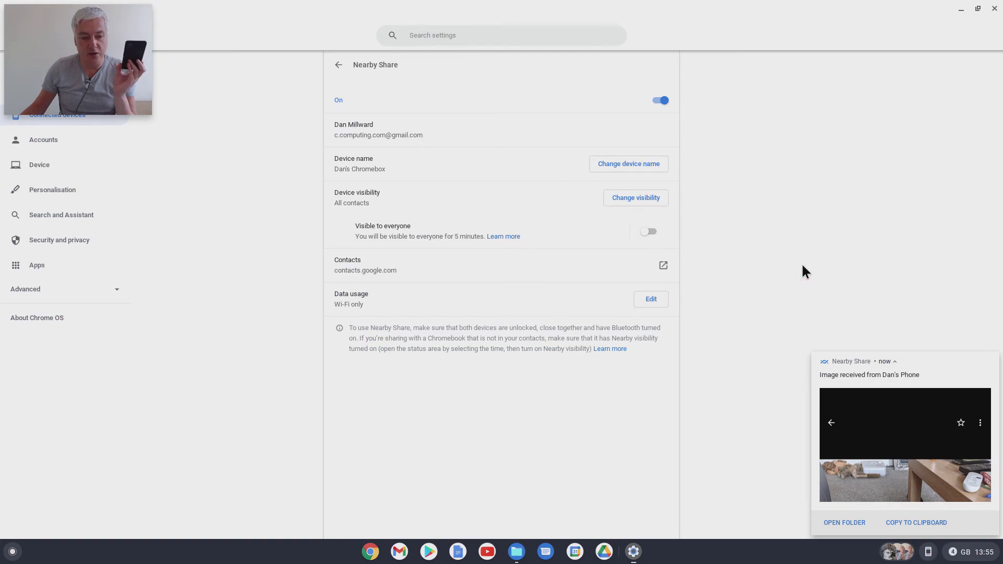
left_click(844, 523)
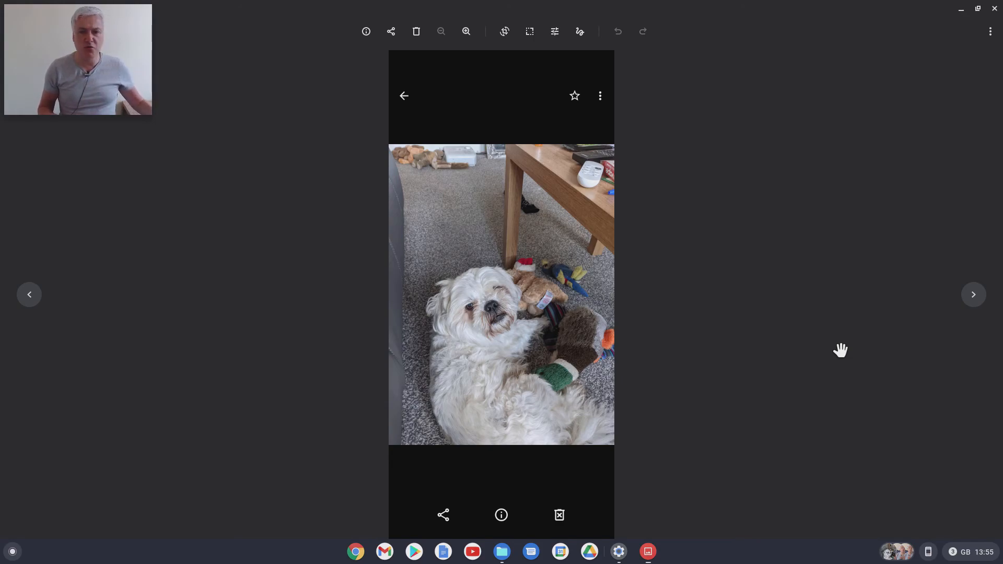
- Close the Gallery viewer and the Downloads window, returning to the Nearby Share page
left_click(811, 314)
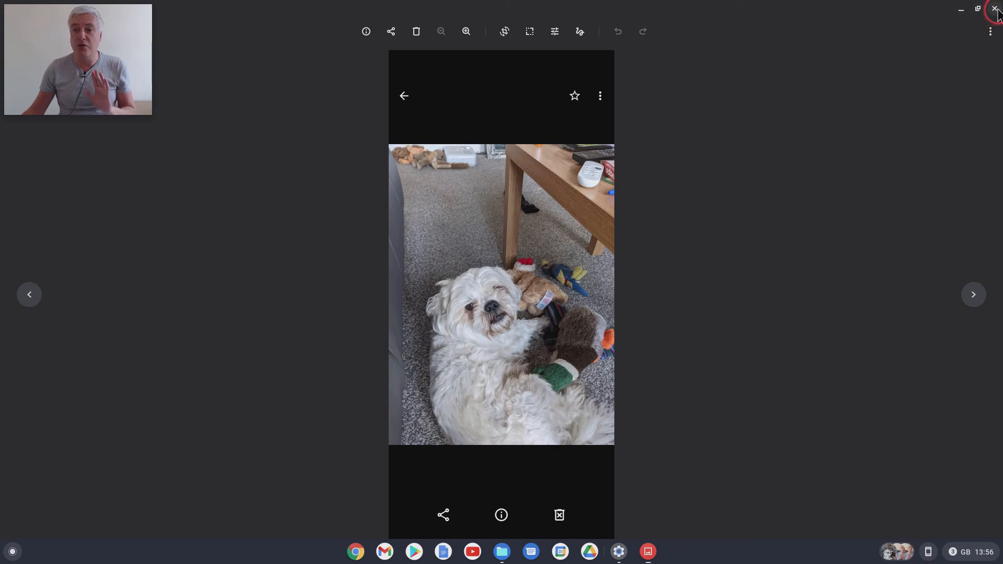
left_click(995, 10)
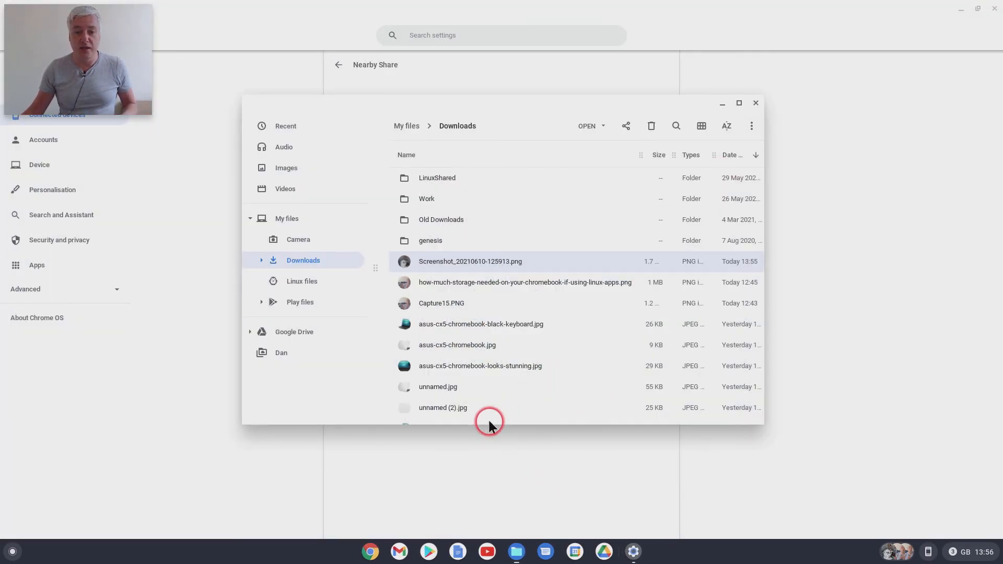
left_click(754, 104)
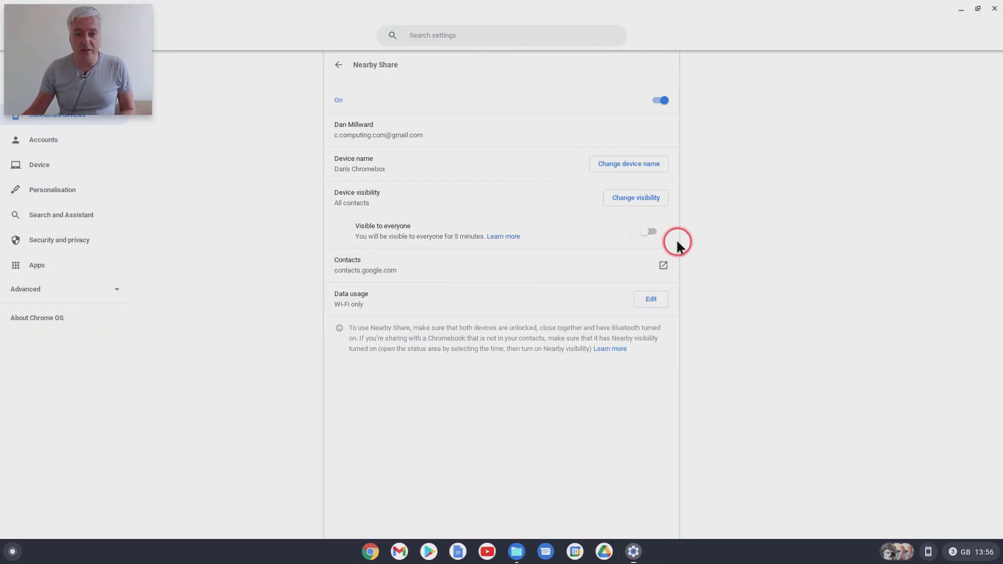
left_click(648, 232)
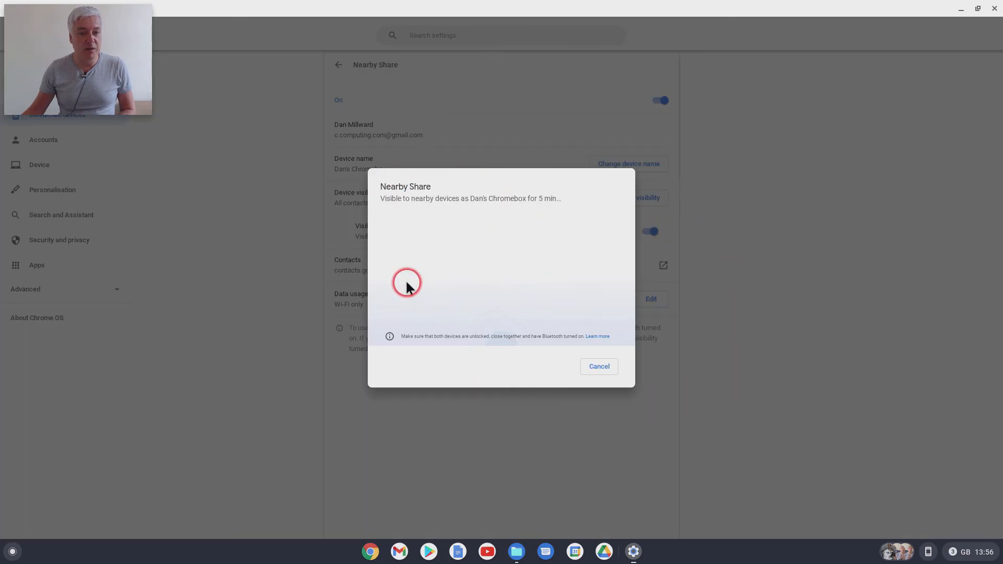
mouse_move(511, 267)
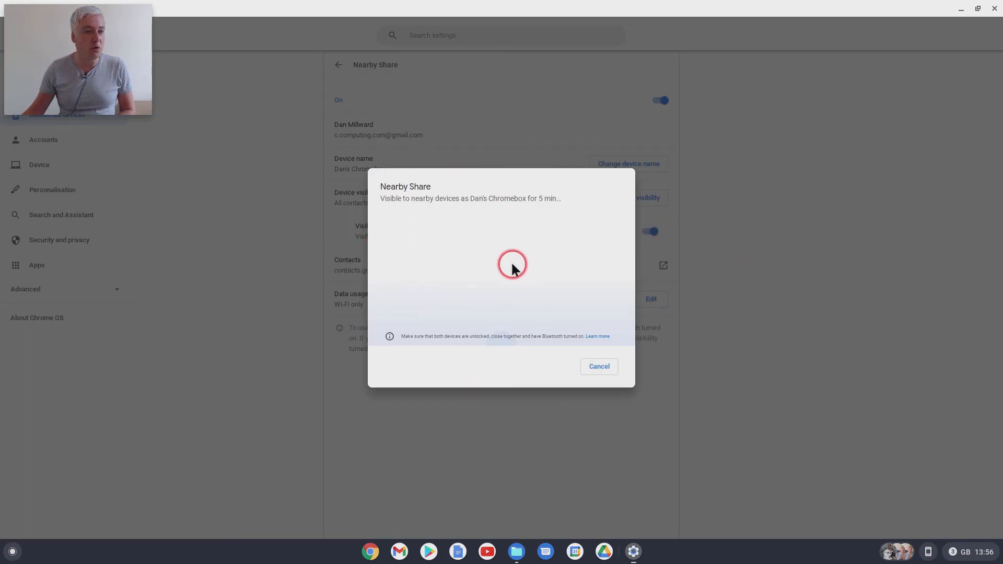
mouse_move(618, 313)
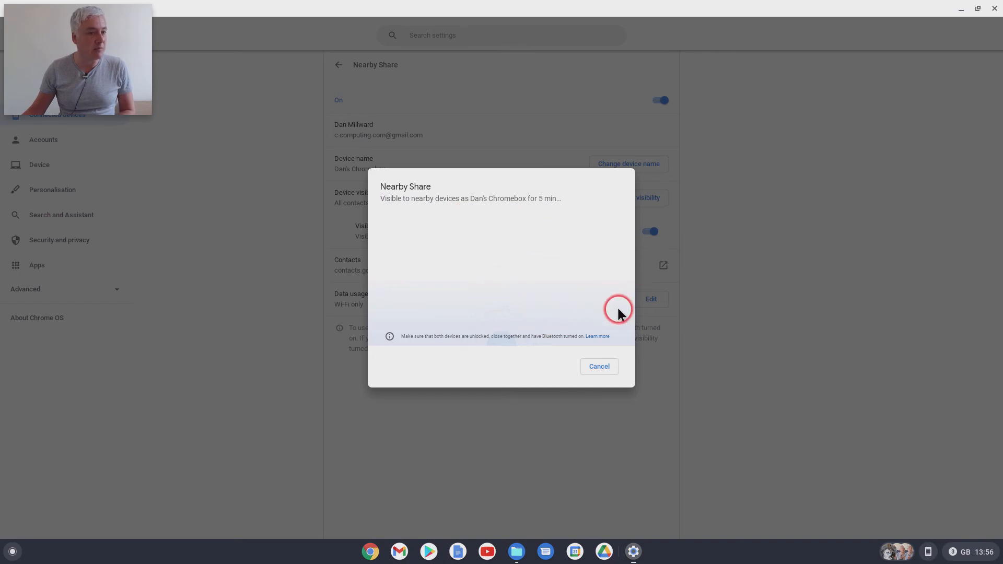
mouse_move(565, 275)
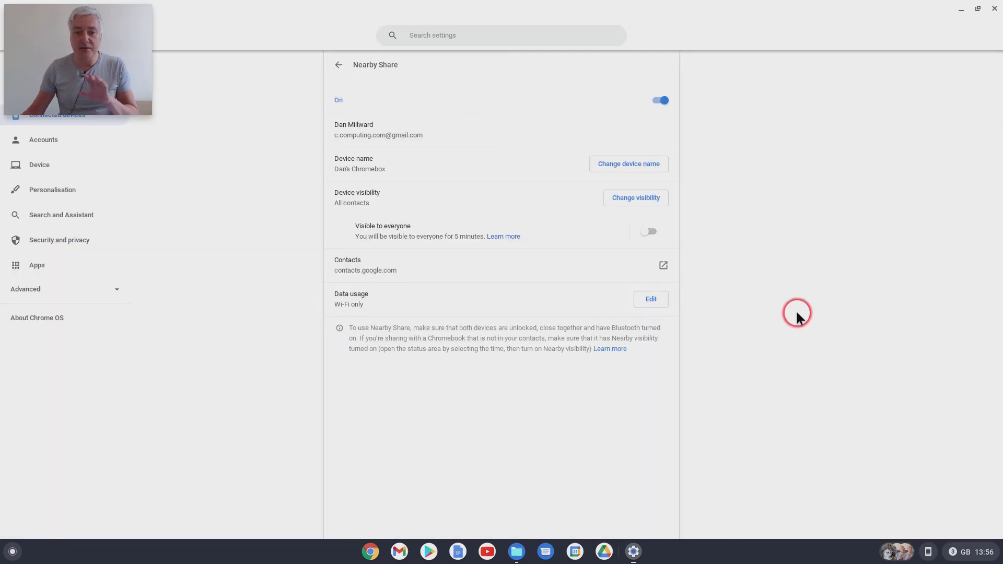
mouse_move(348, 249)
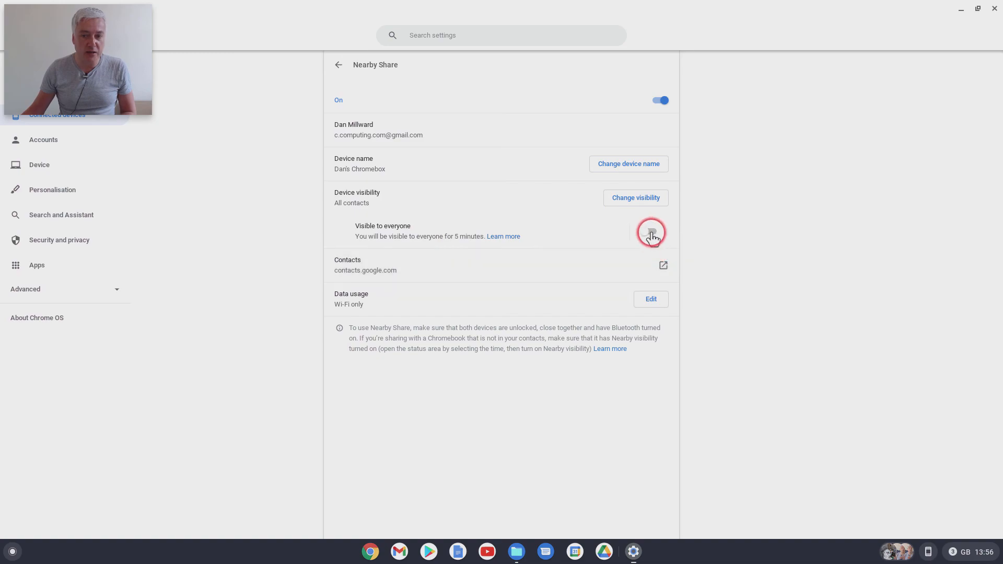
- Set Nearby Share device visibility to Hidden in the Device visibility dialog
left_click(649, 232)
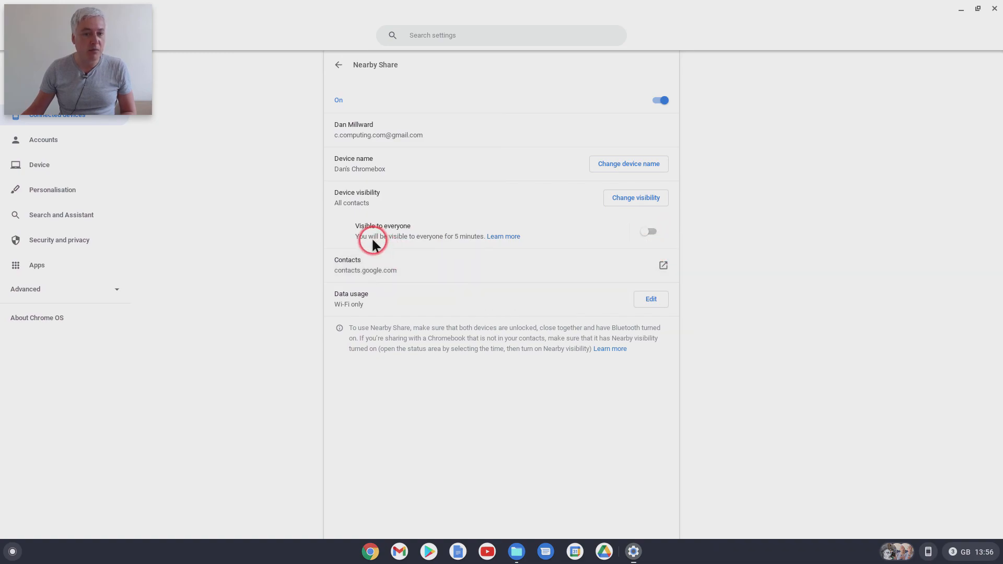
mouse_move(387, 248)
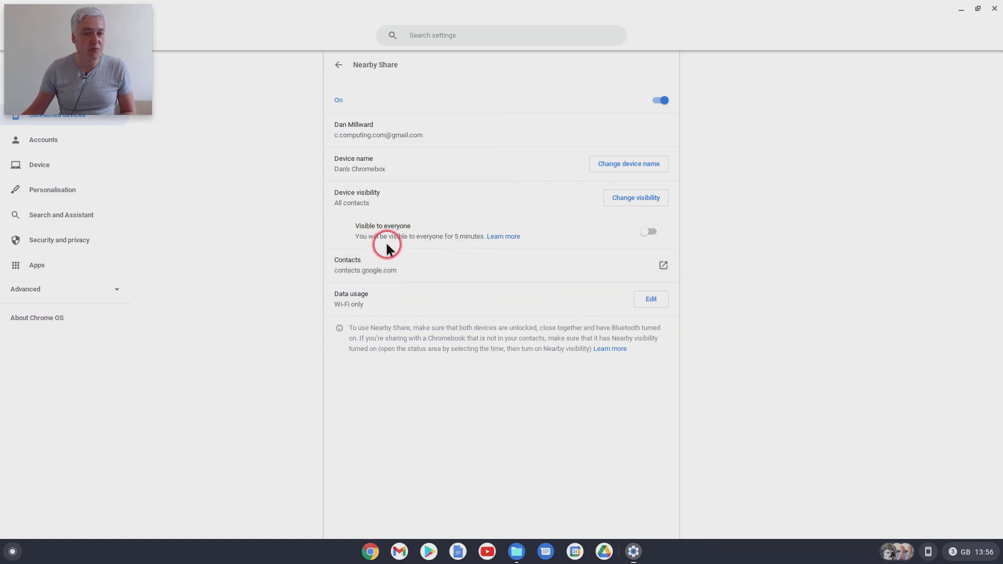
mouse_move(414, 205)
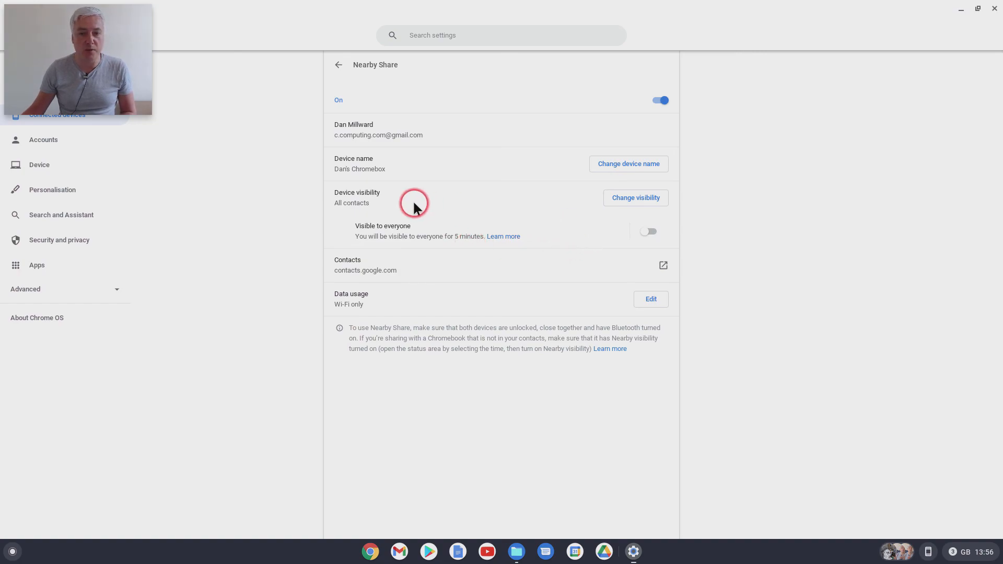
left_click(634, 198)
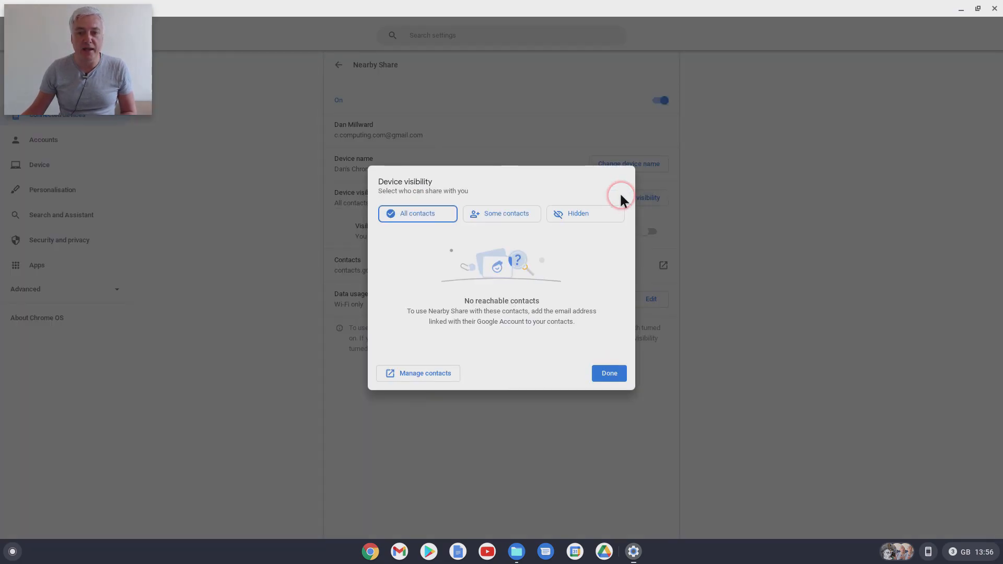
mouse_move(566, 238)
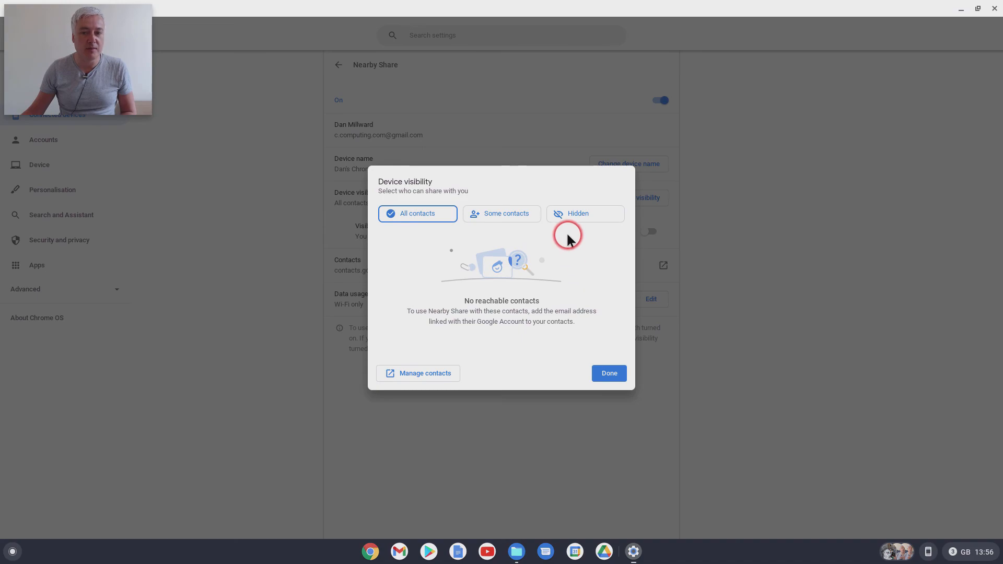
left_click(582, 213)
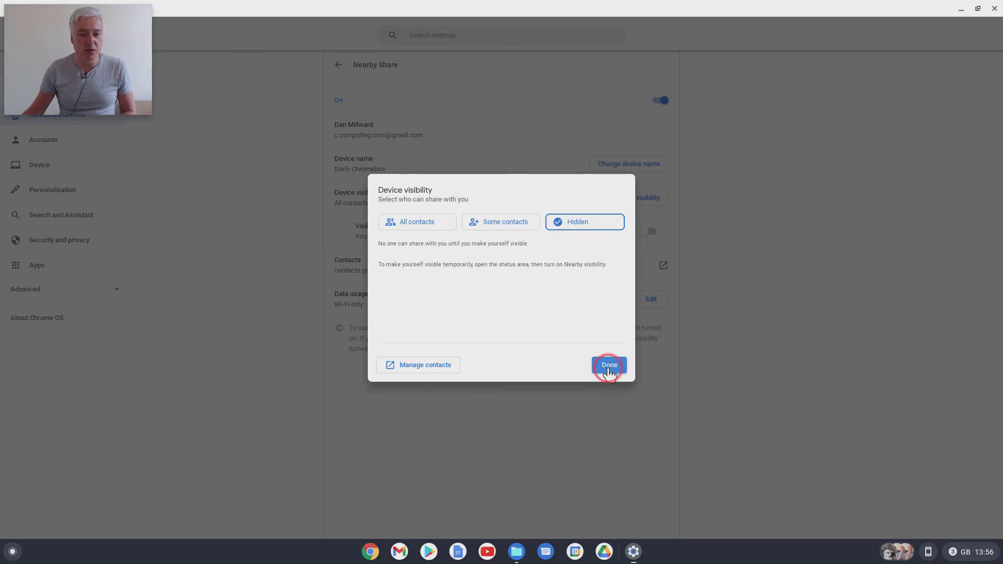
left_click(608, 364)
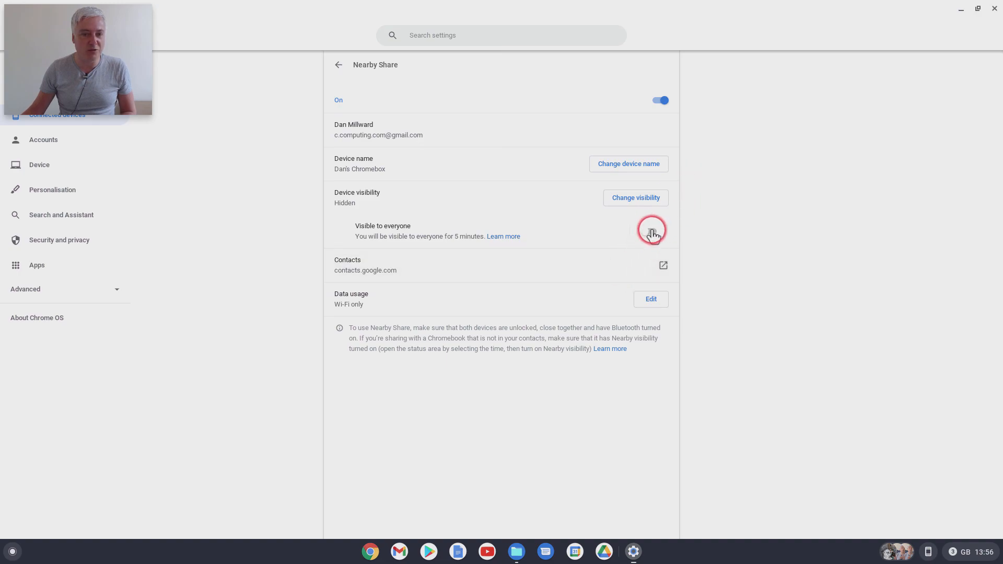
- Close the Settings window and the Downloads Files window, leaving the desktop wallpaper showing
left_click(648, 231)
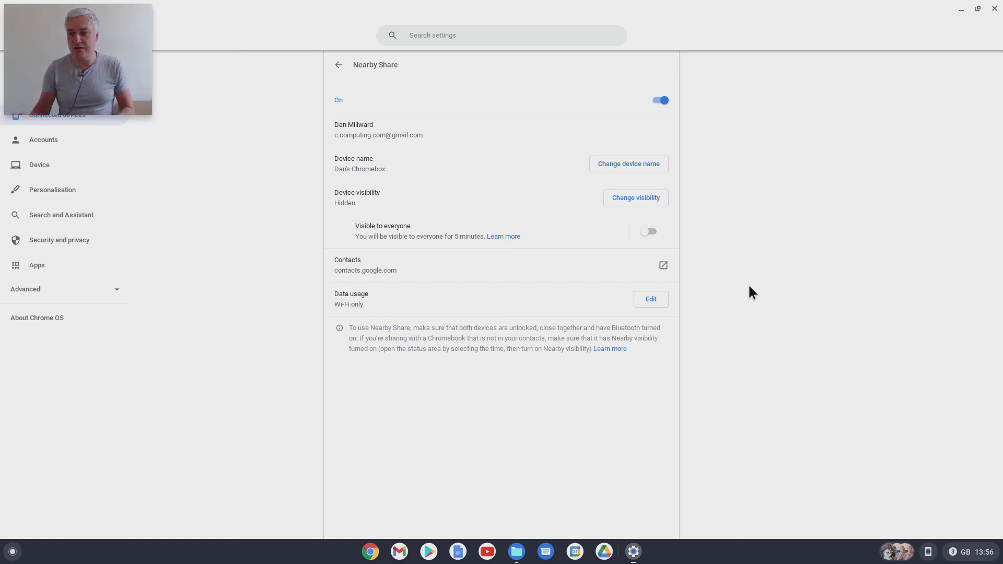
left_click(515, 550)
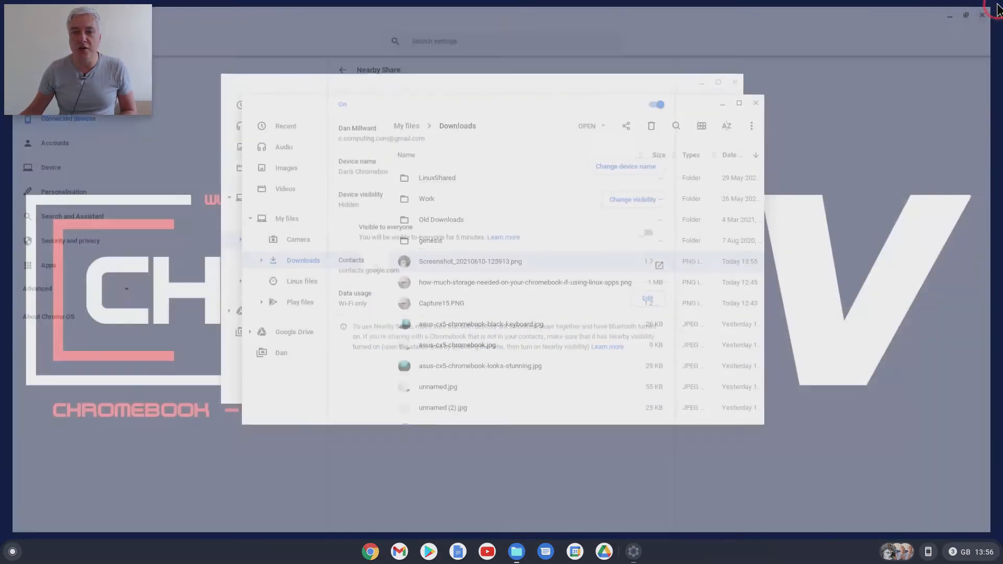
left_click(735, 83)
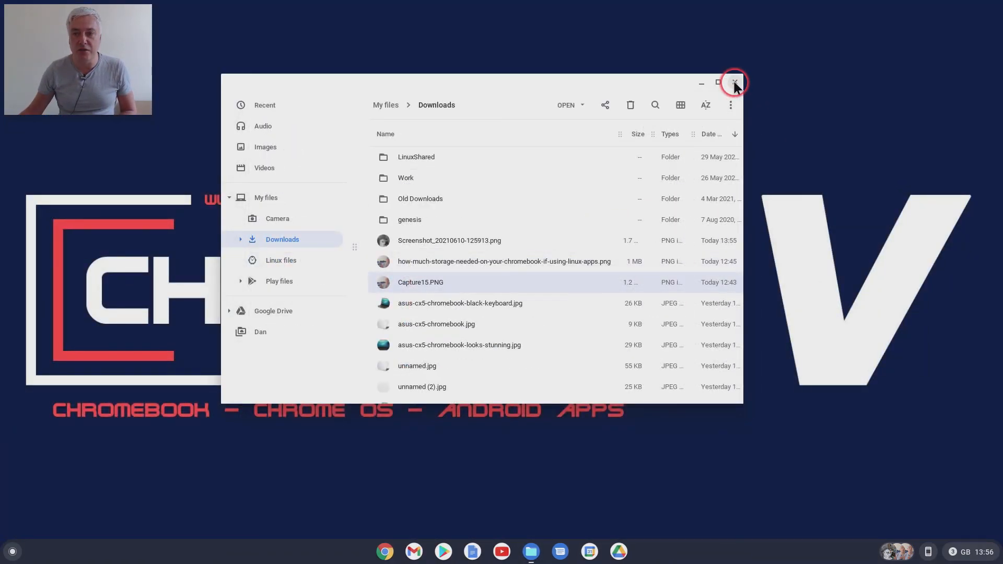
left_click(735, 83)
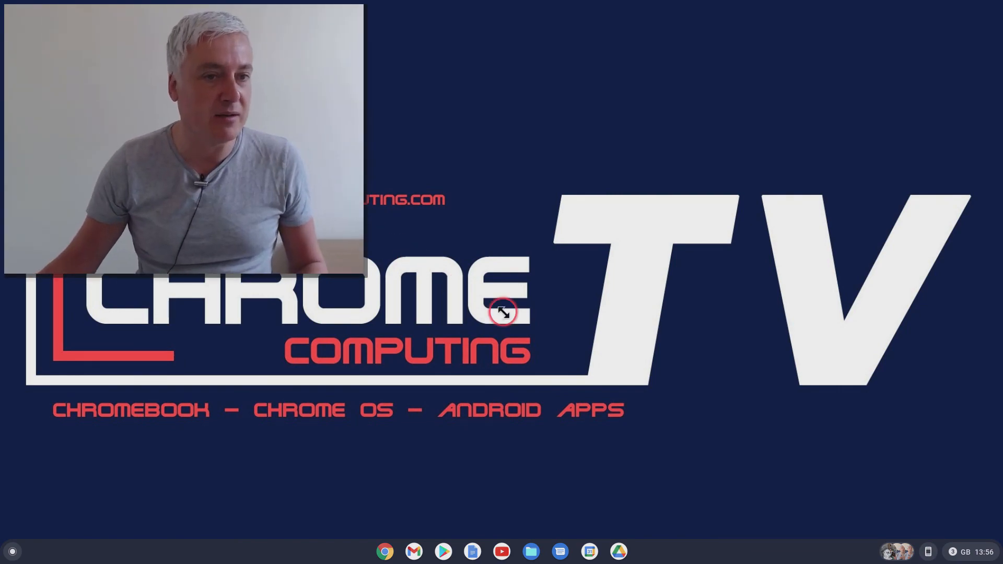